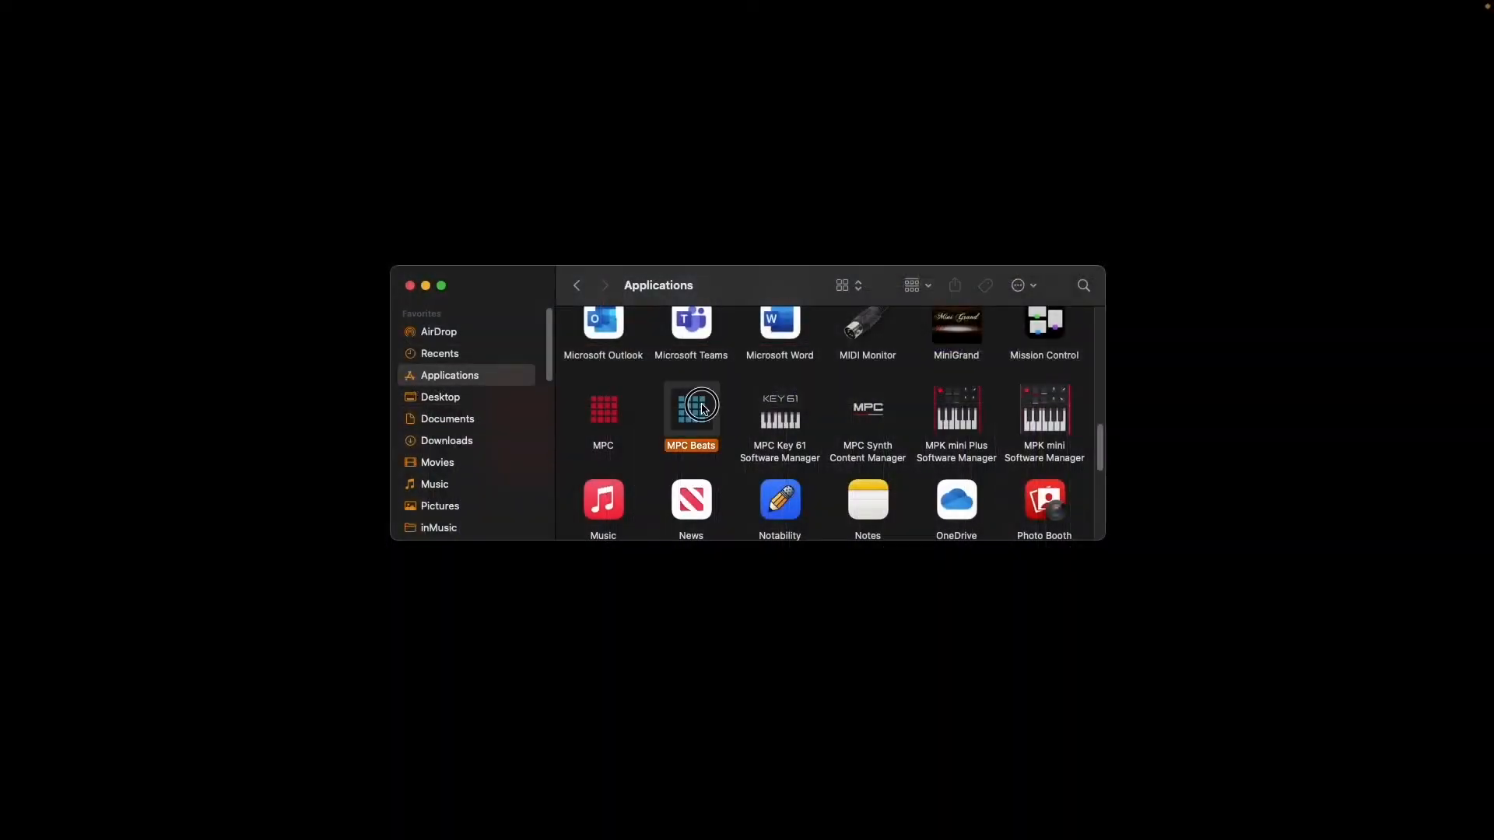
# Launch MPC Beats from Applications and scroll the template row to reveal RnB
pyautogui.doubleClick(689, 406)
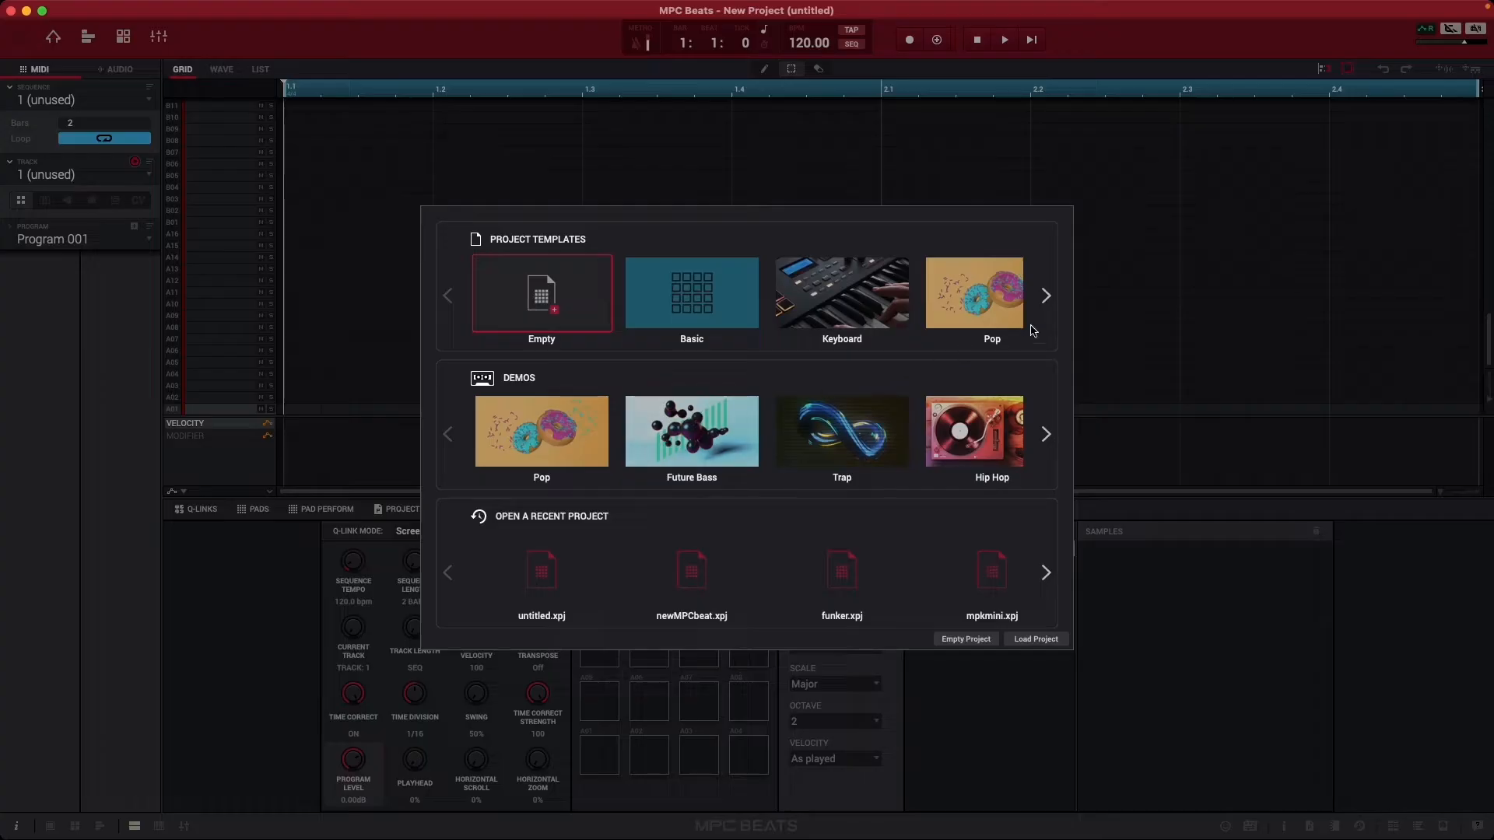
pyautogui.click(1044, 296)
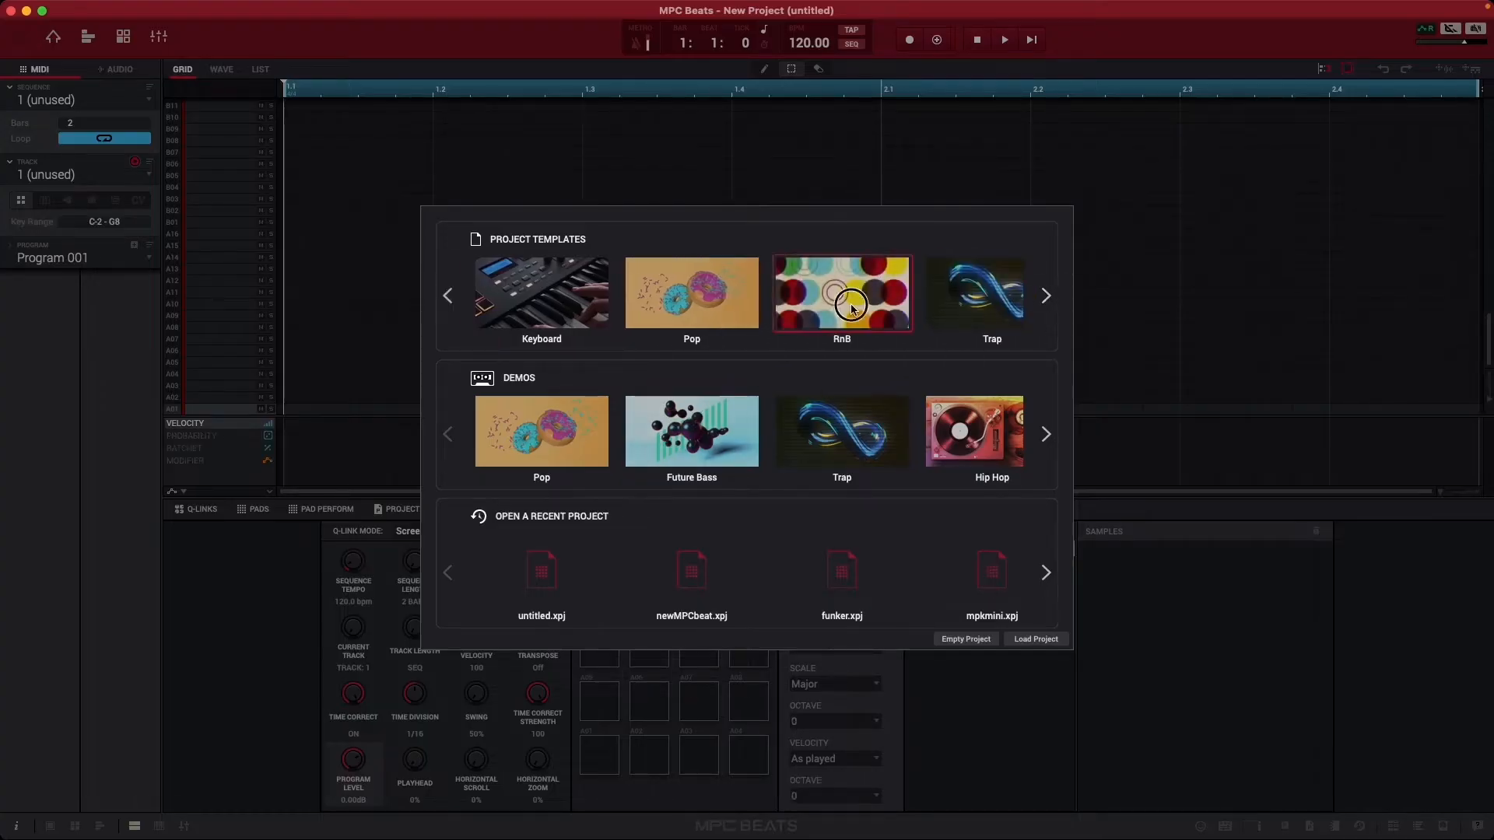
# Create a project from the RnB template and launch the Startup Wizard from Help
pyautogui.doubleClick(842, 294)
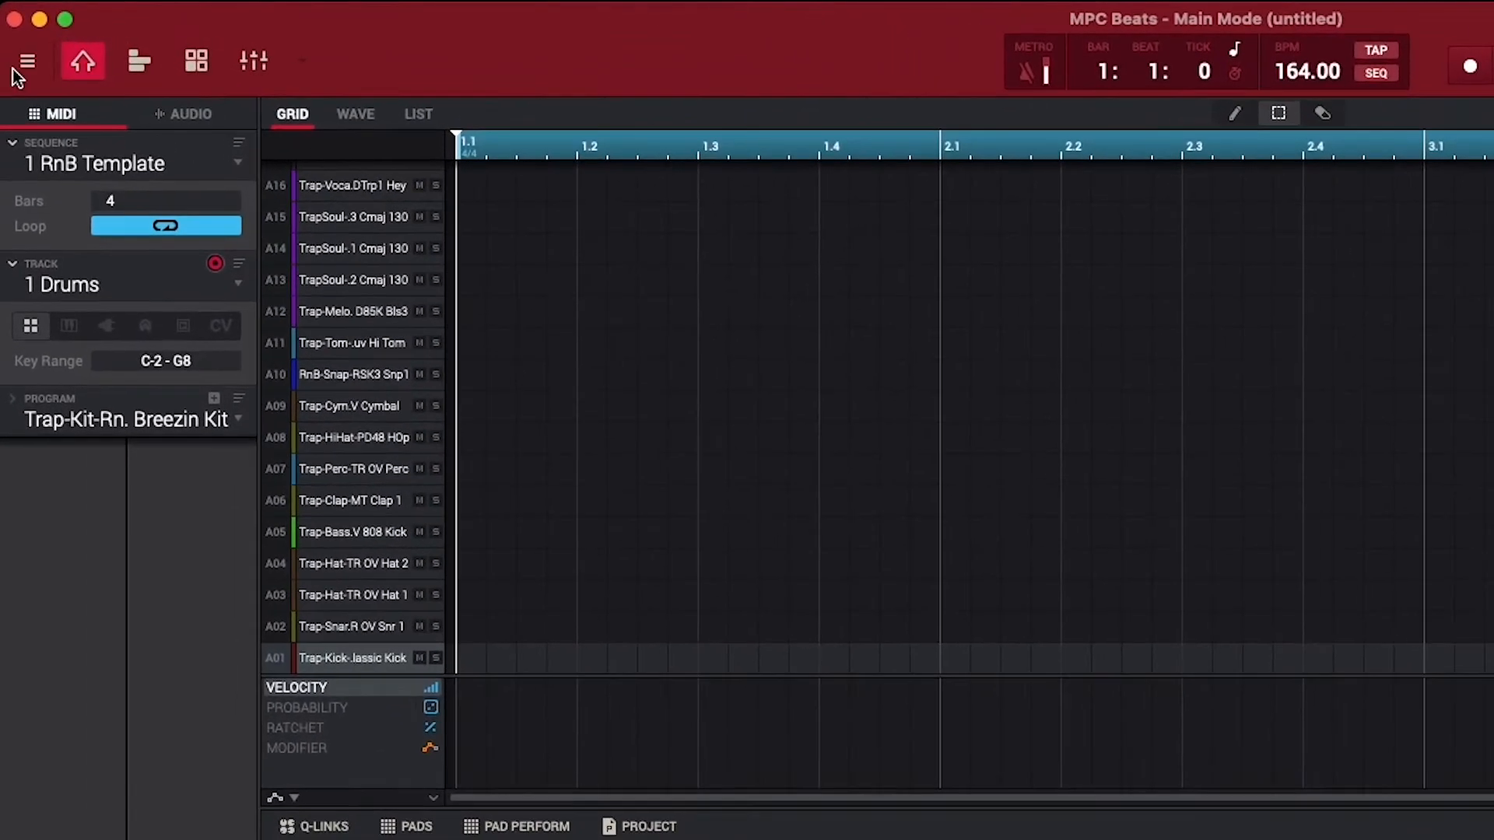
pyautogui.click(26, 61)
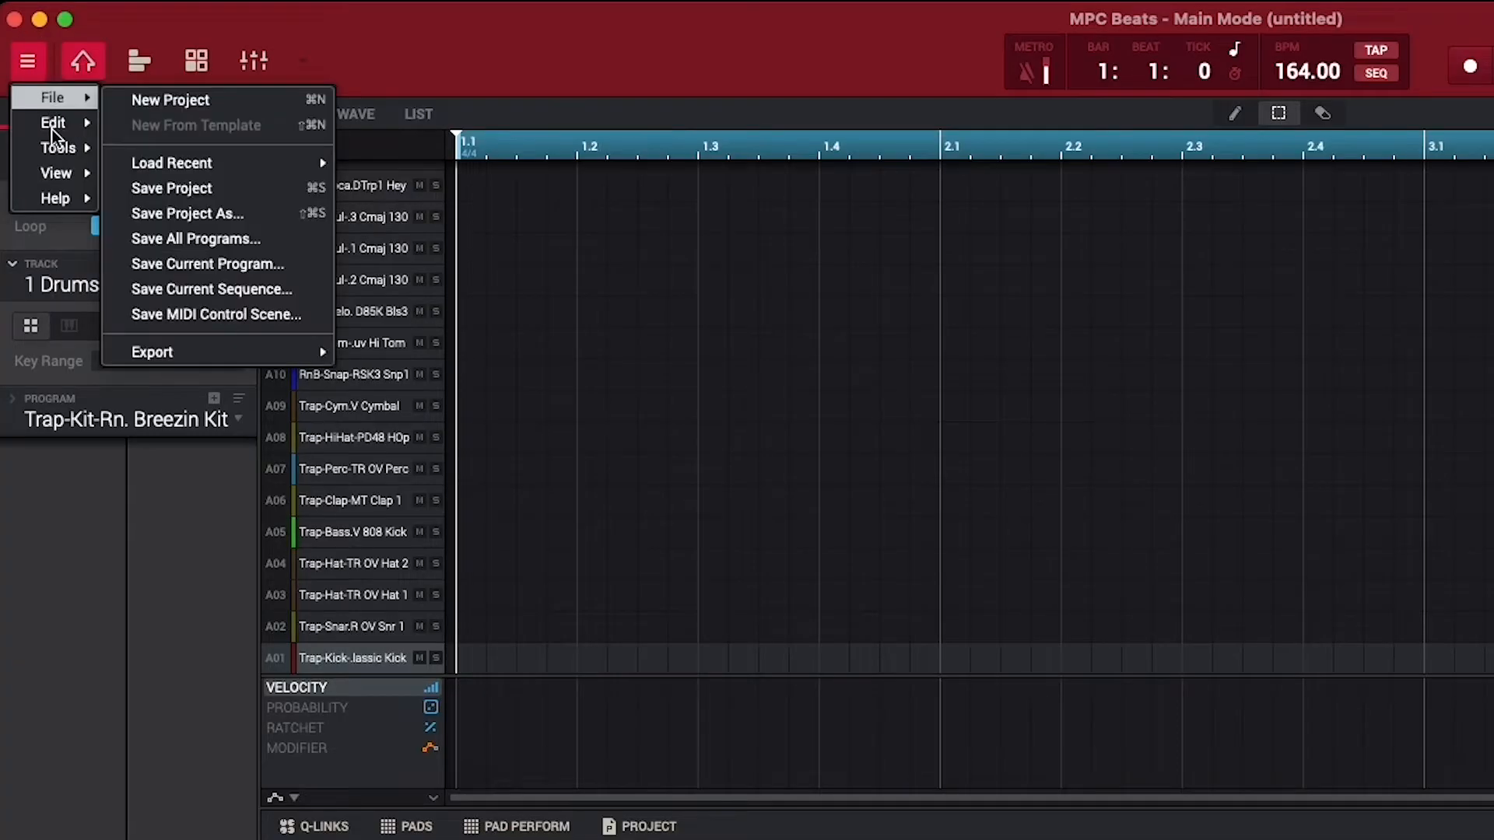
pyautogui.click(55, 197)
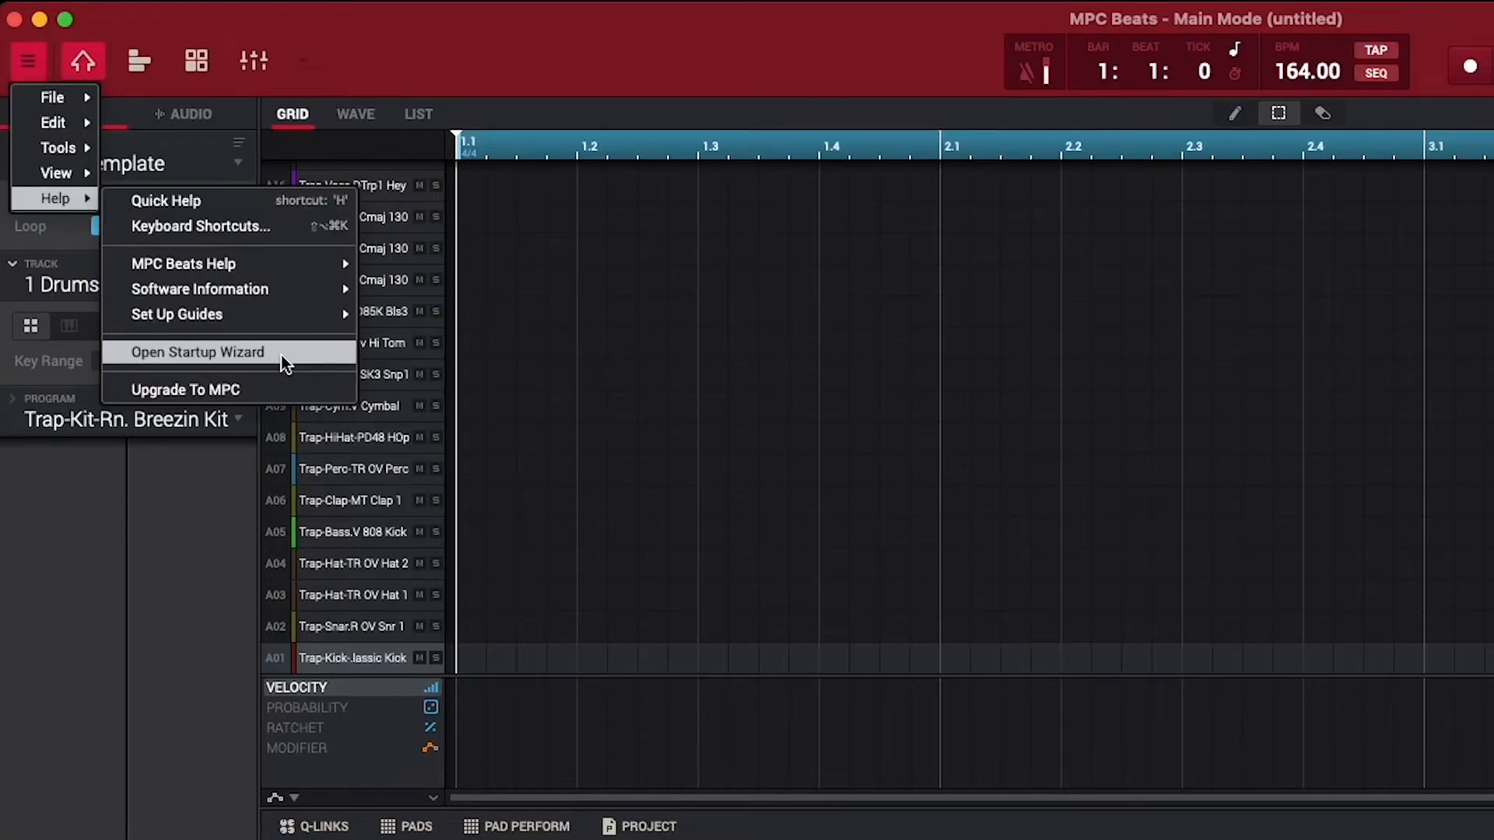
pyautogui.click(198, 353)
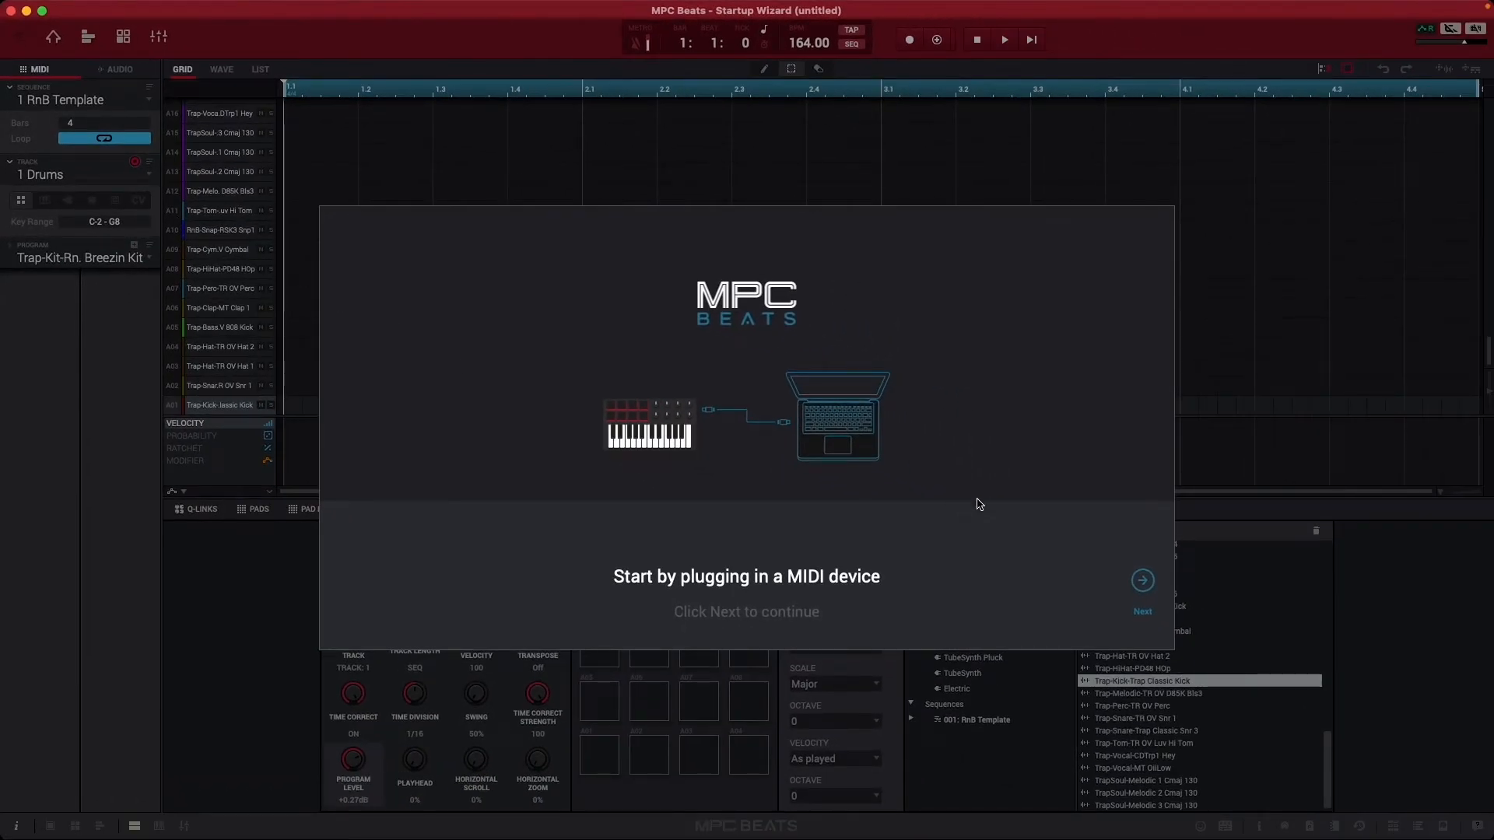
pyautogui.moveTo(1141, 581)
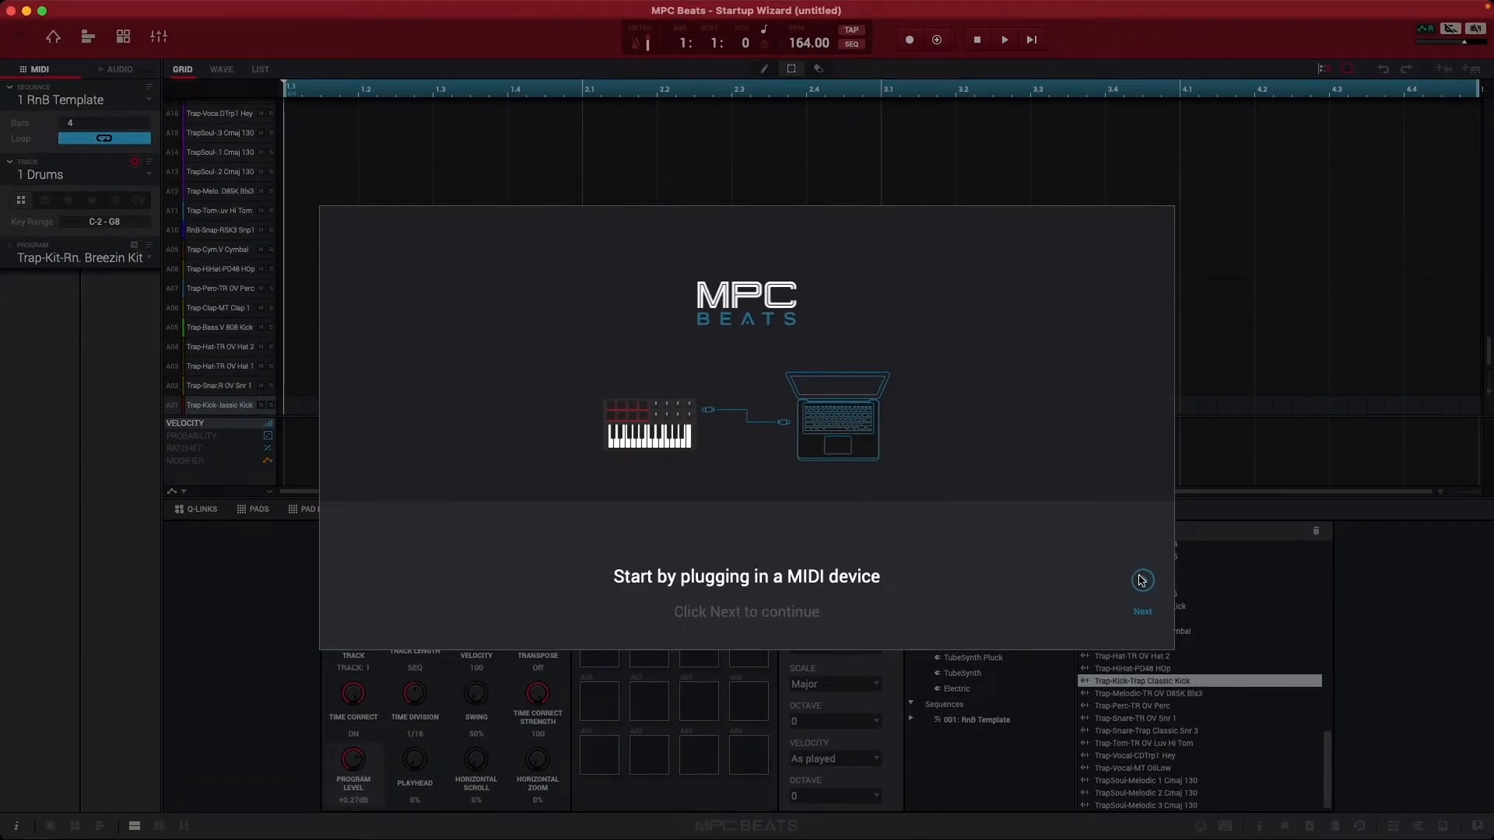
# Advance the wizard and choose the factory Akai MPK Mini Plus MIDI map
pyautogui.click(1141, 580)
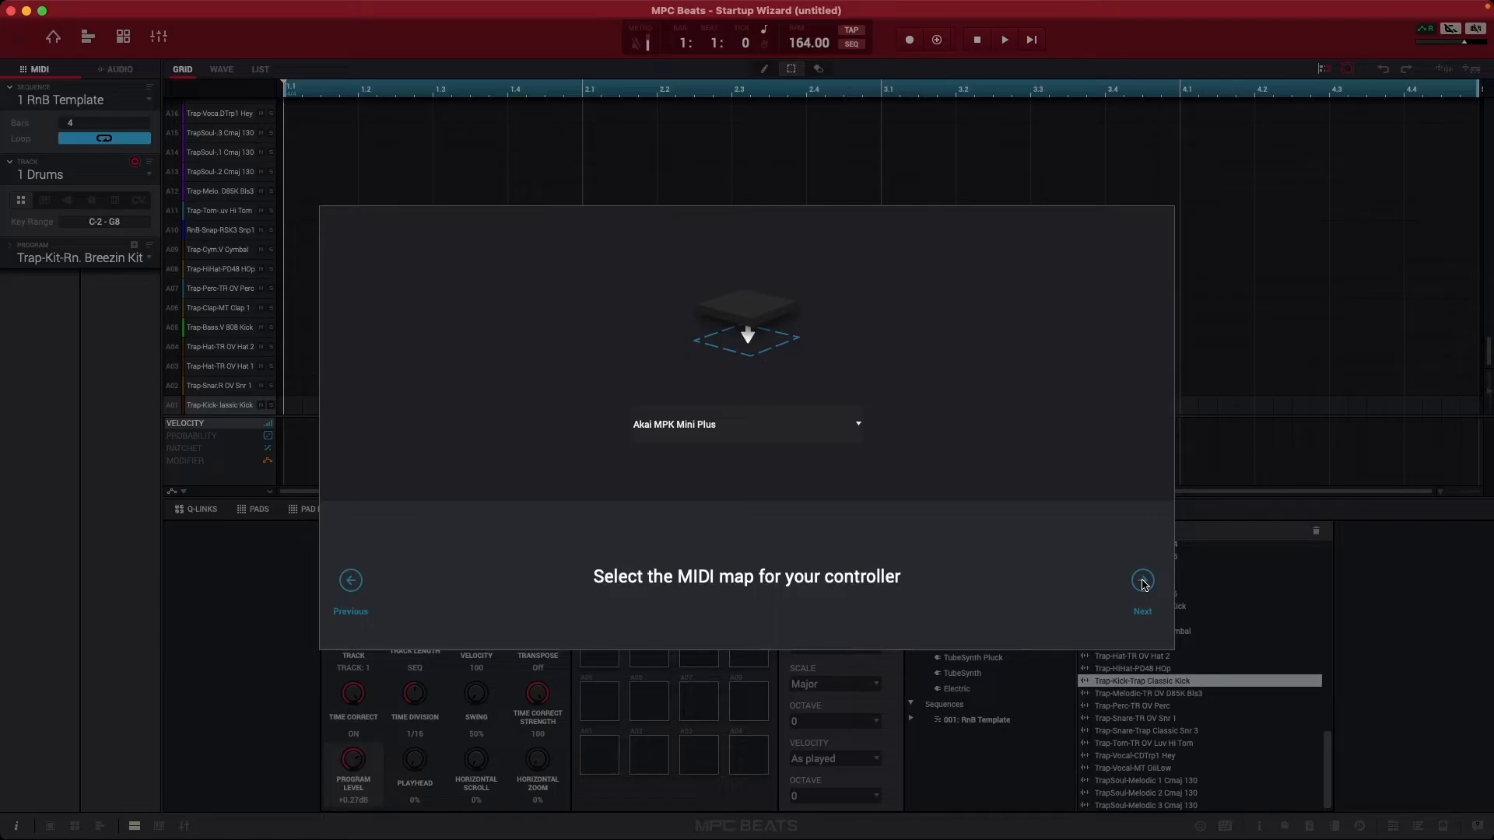
pyautogui.moveTo(808, 468)
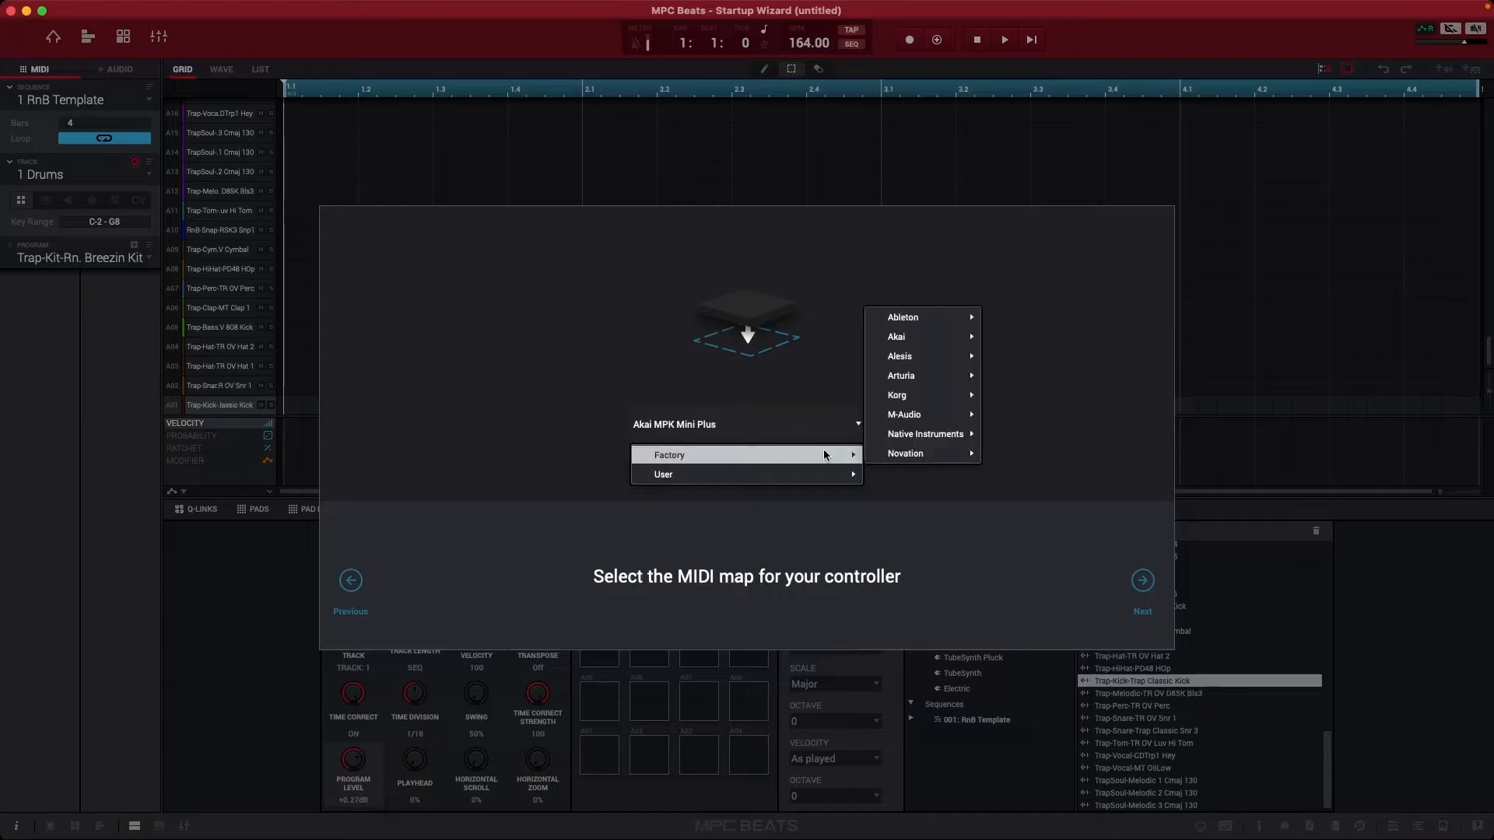
pyautogui.moveTo(896, 337)
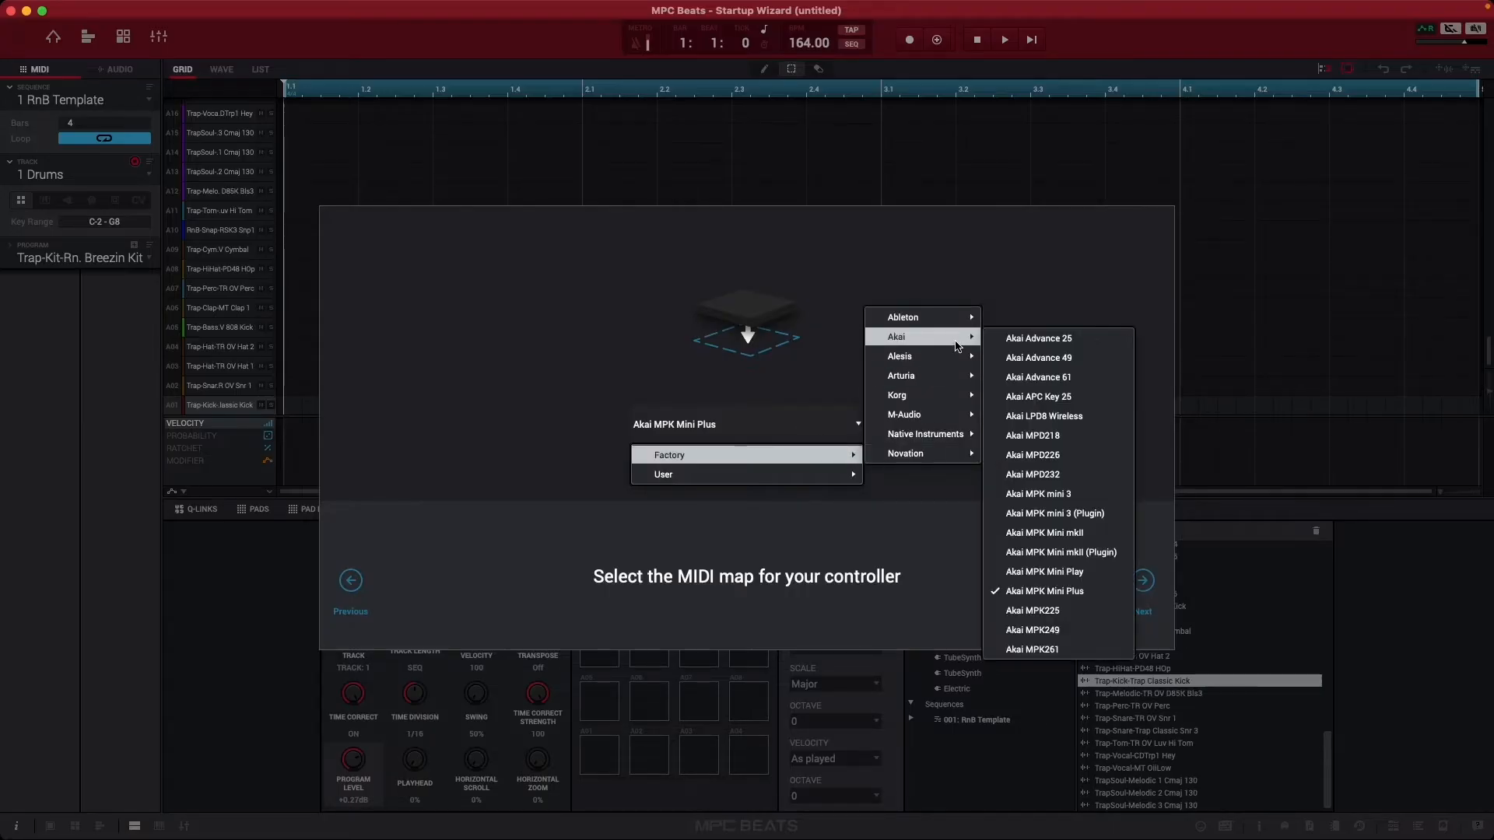
pyautogui.click(1045, 591)
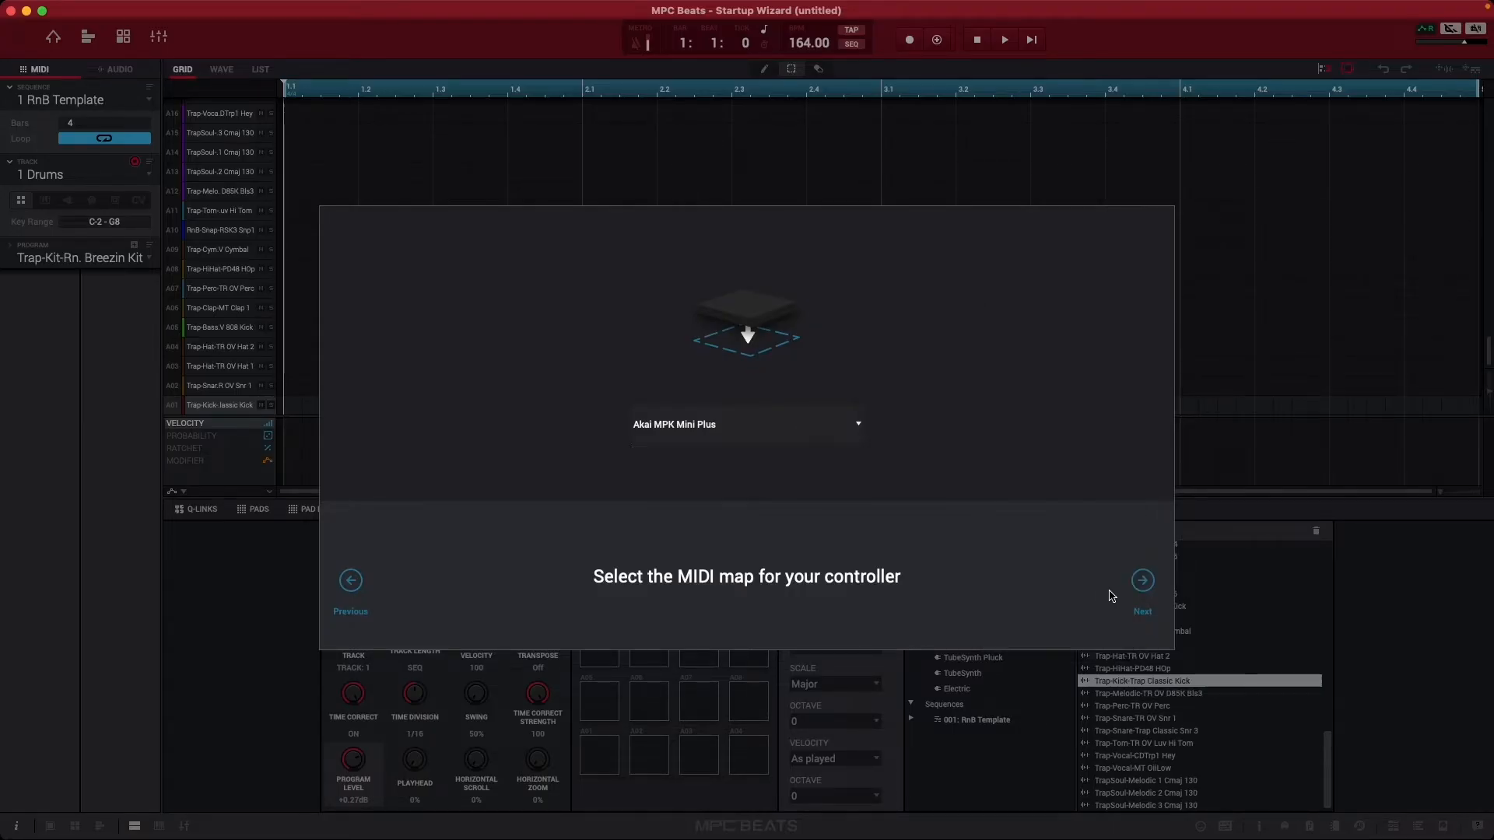
# Choose the Simple workspace and finish with Start making beats
pyautogui.click(1141, 581)
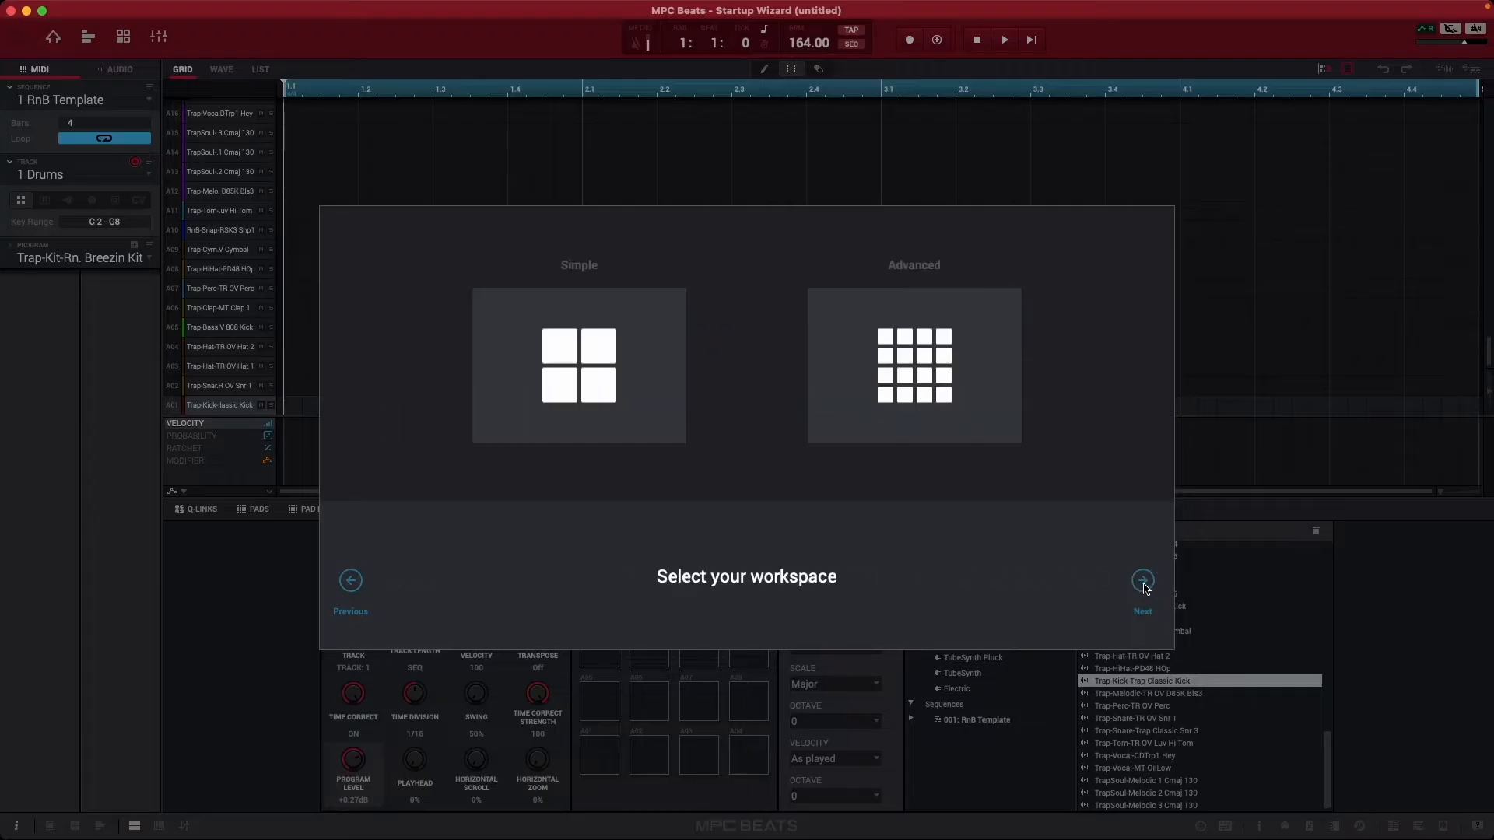
pyautogui.moveTo(865, 406)
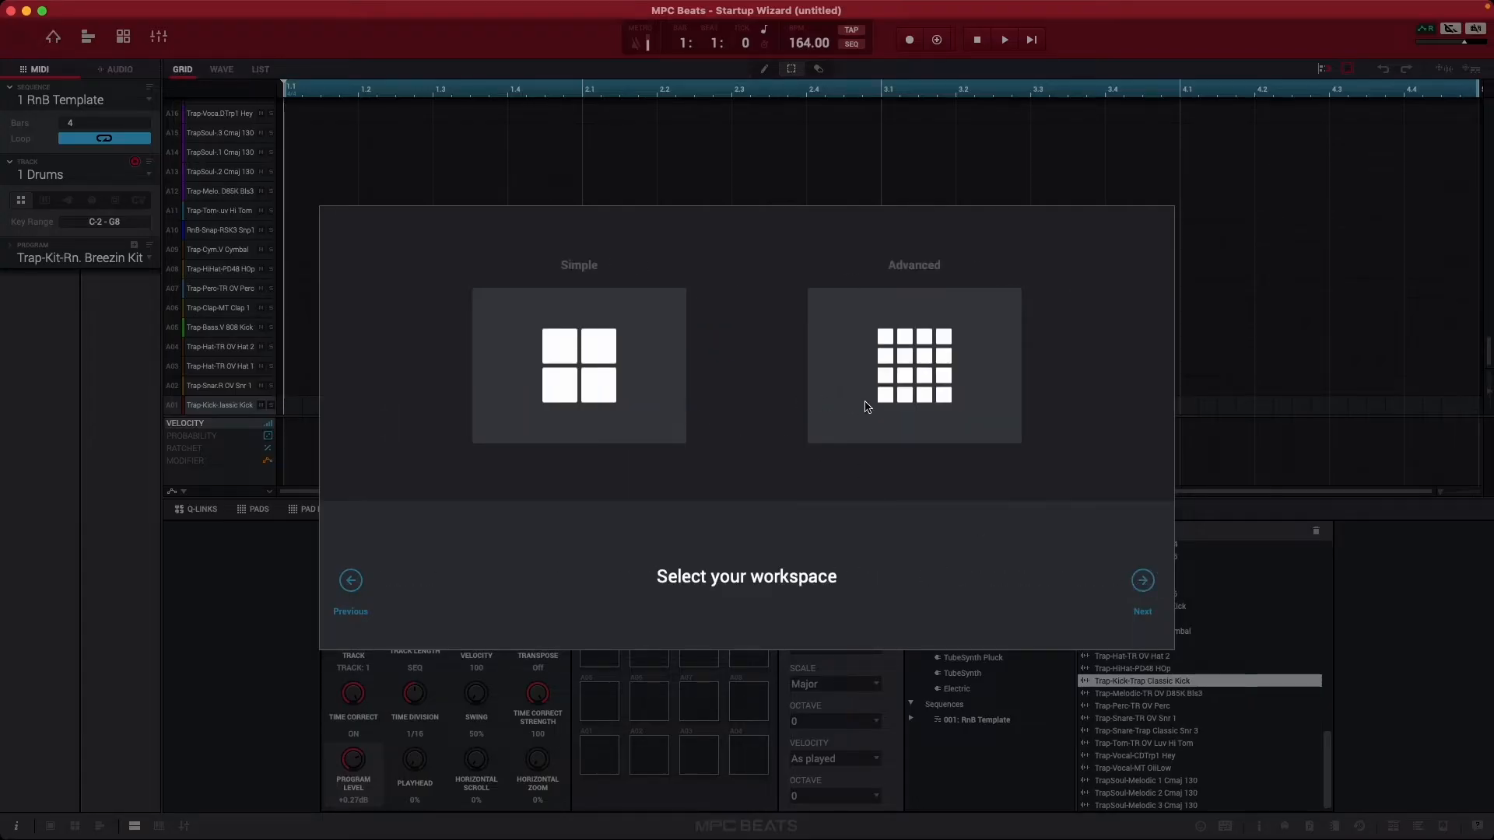
pyautogui.click(577, 368)
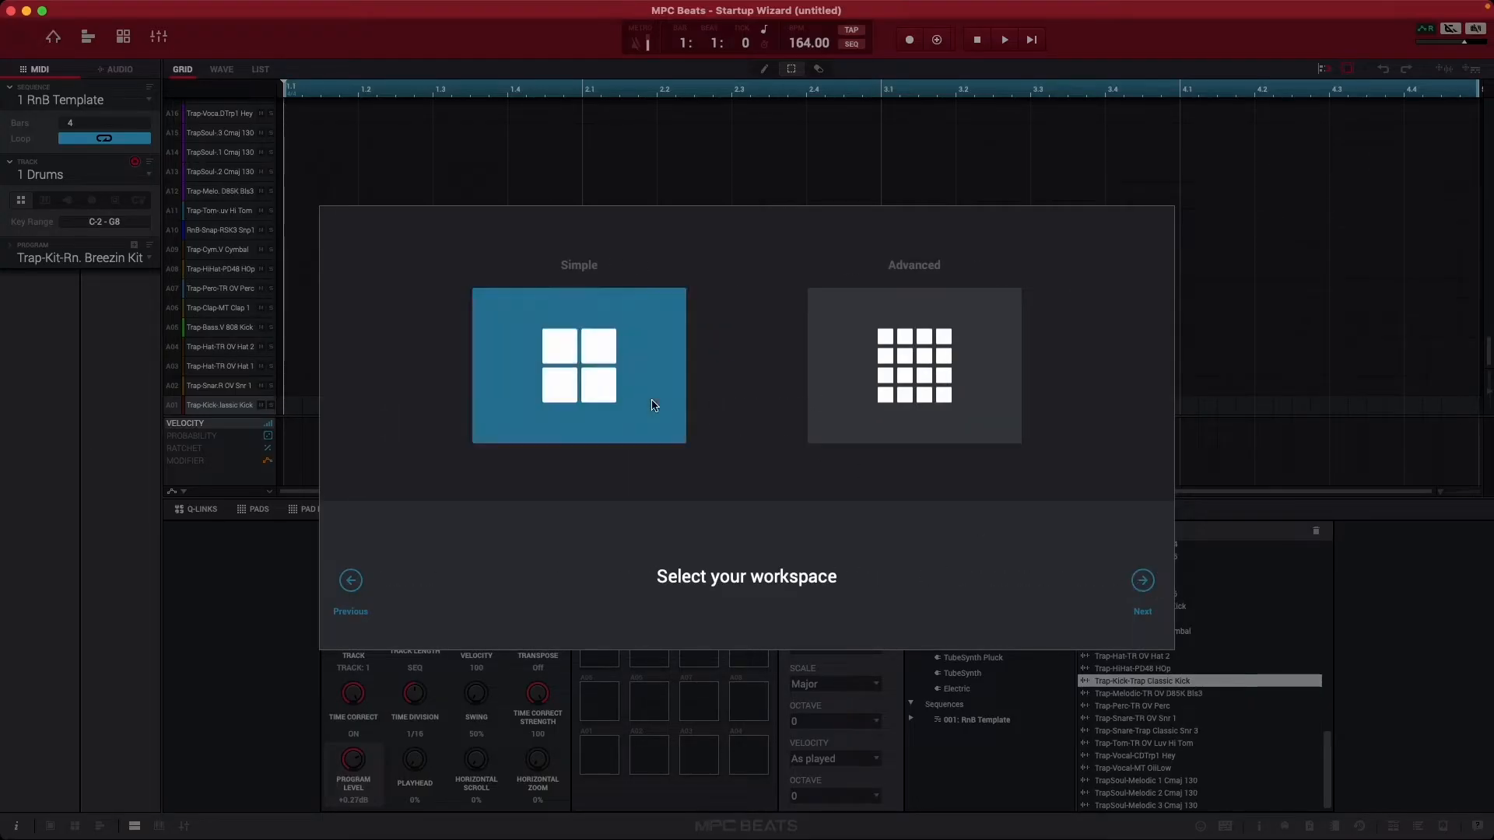
pyautogui.click(1140, 580)
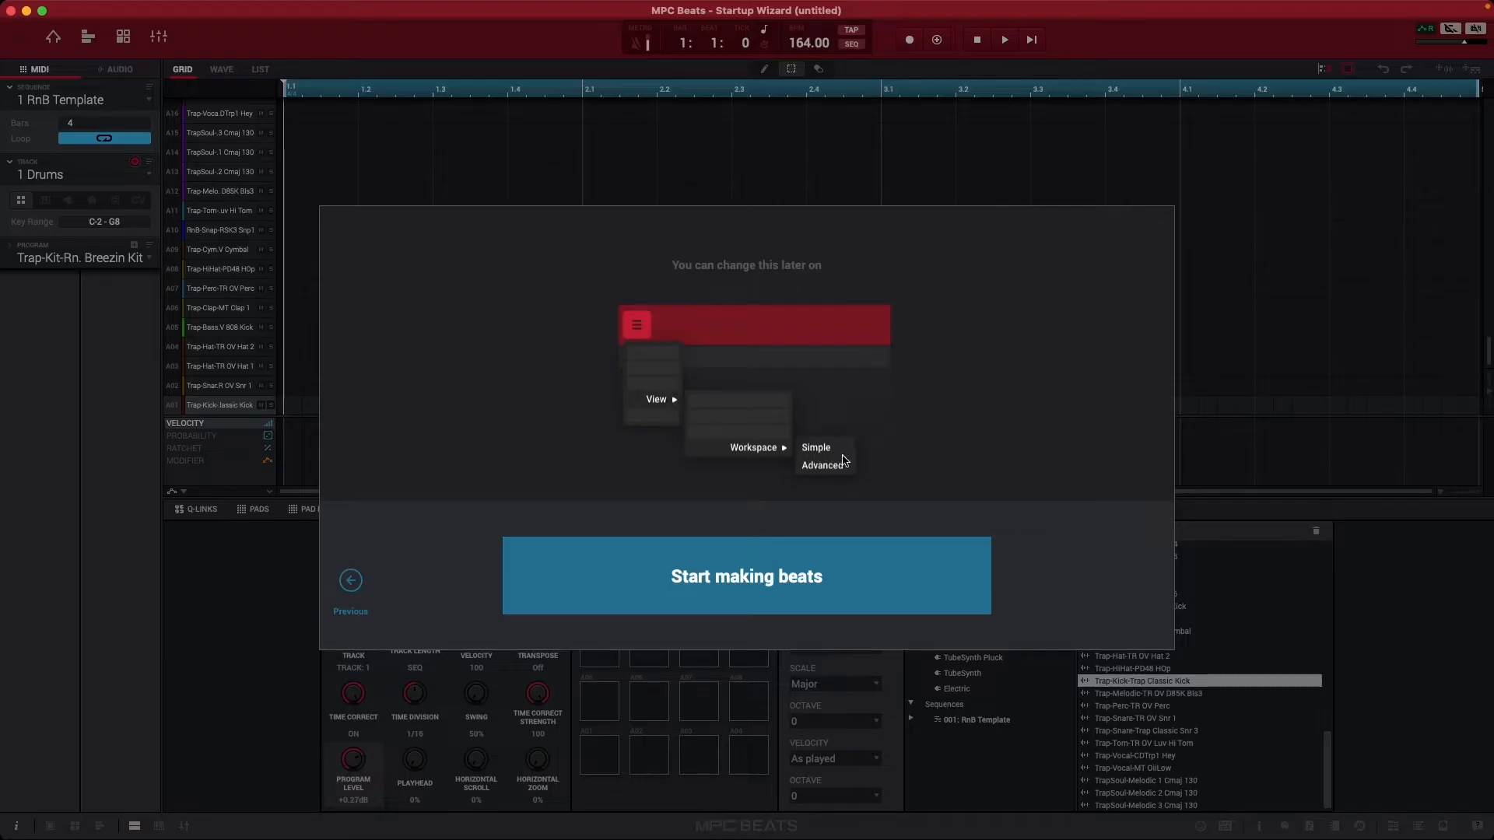
pyautogui.moveTo(831, 571)
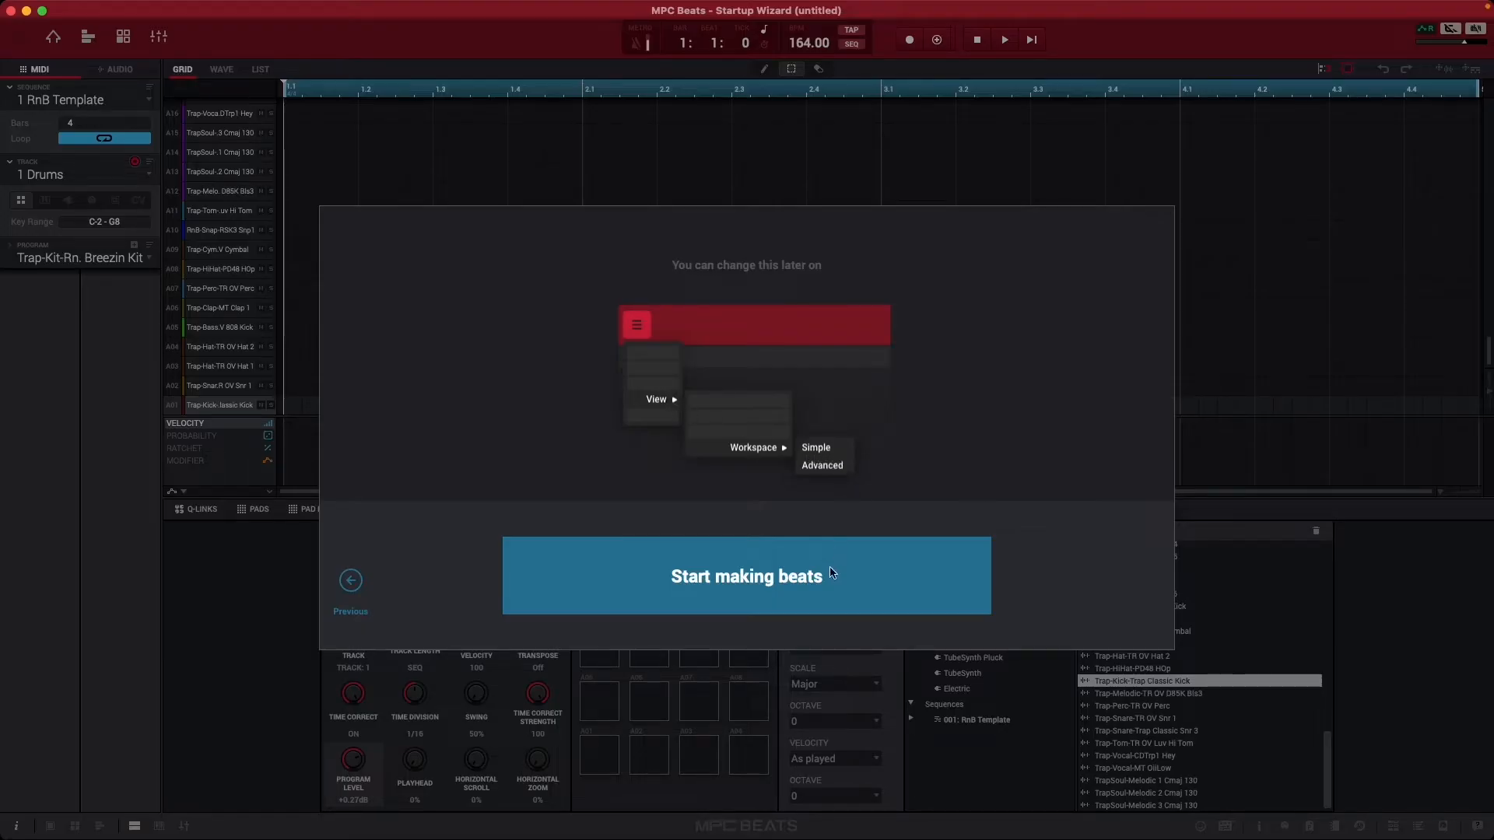
pyautogui.click(745, 576)
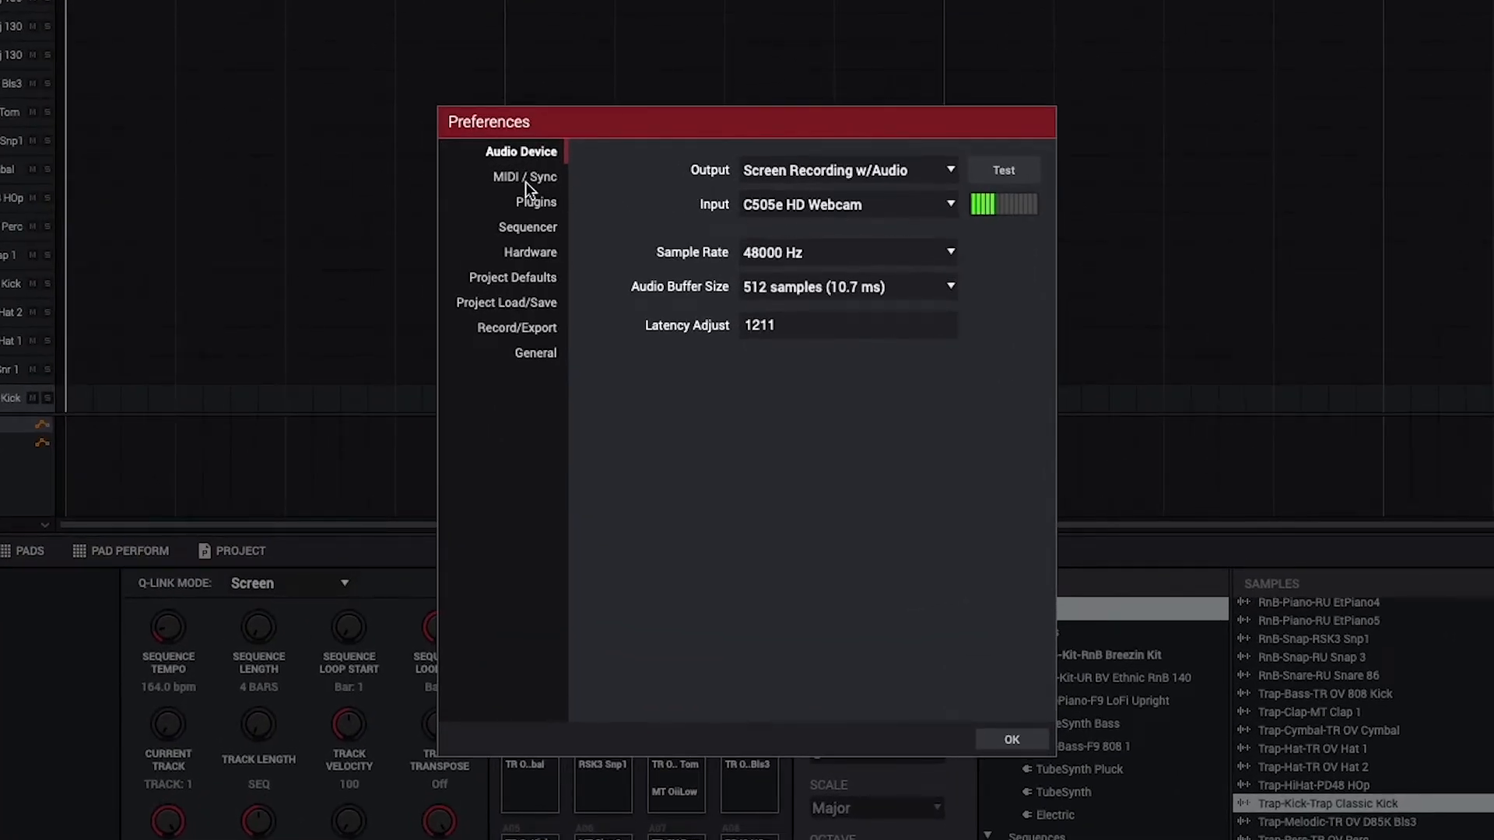
# Show the MIDI / Sync preferences listing the MPK mini Plus ports
pyautogui.click(523, 176)
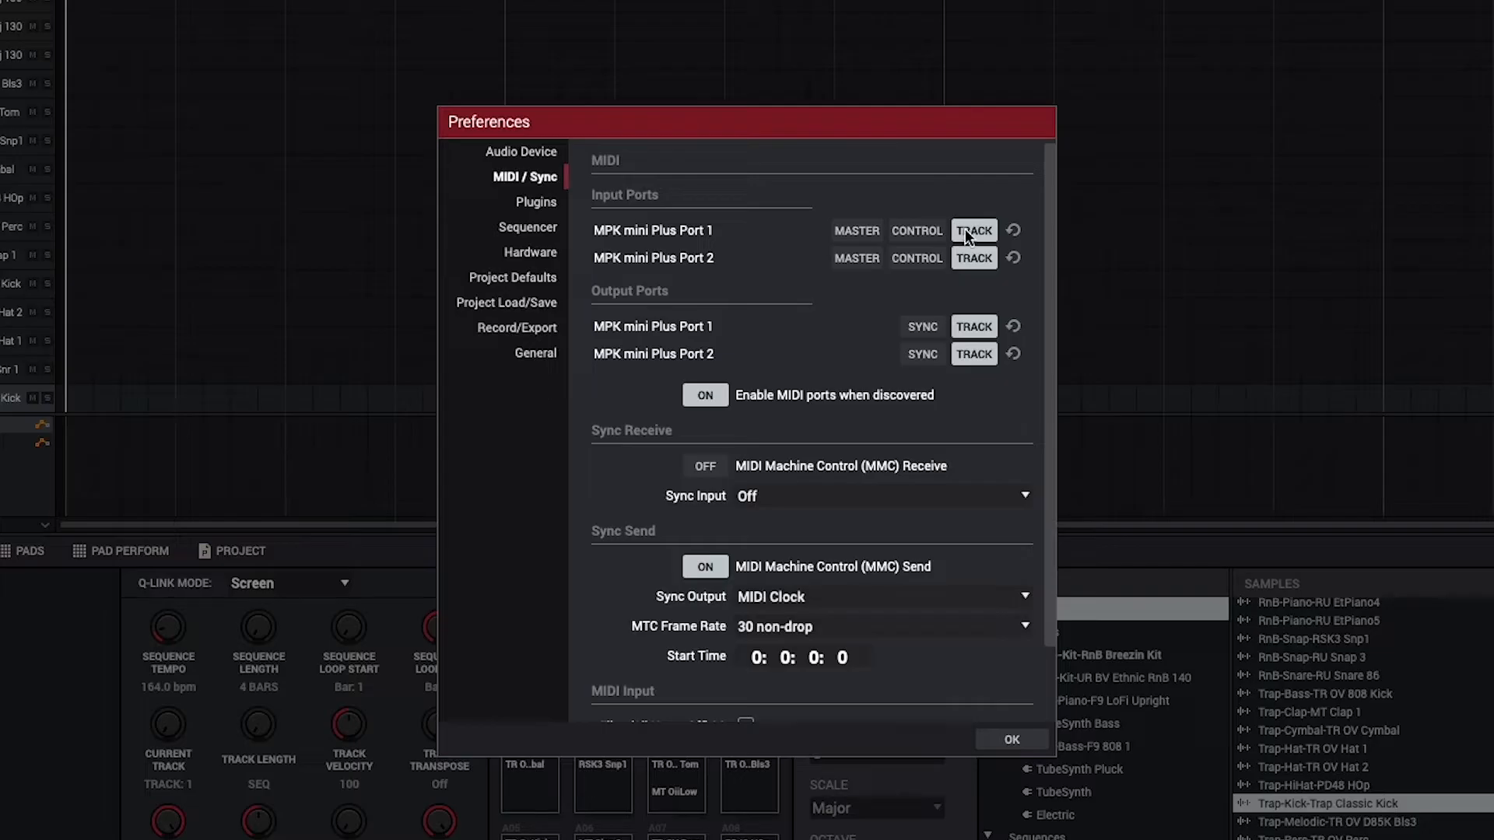
pyautogui.moveTo(917, 237)
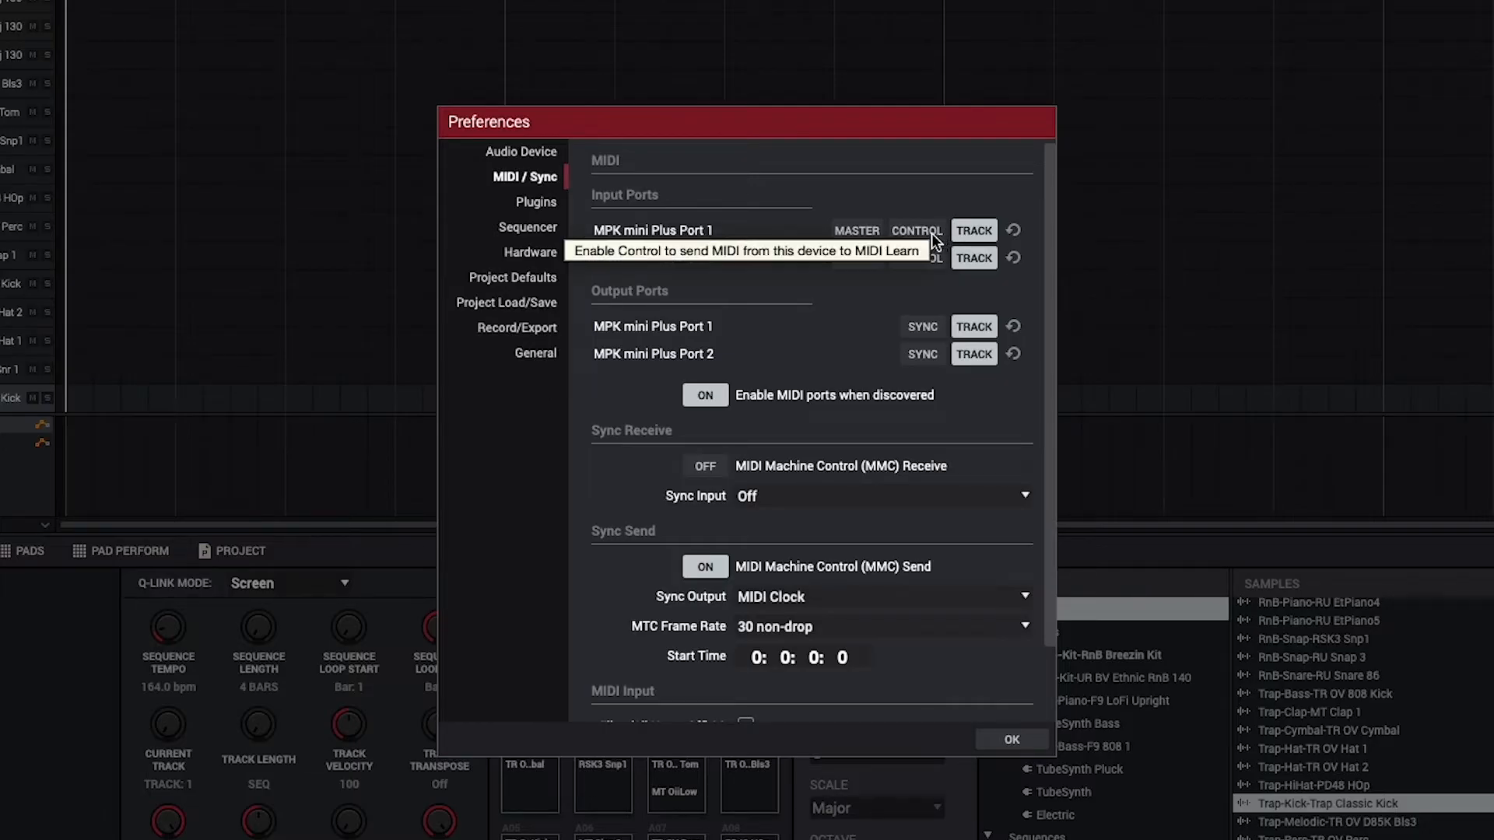
pyautogui.moveTo(933, 188)
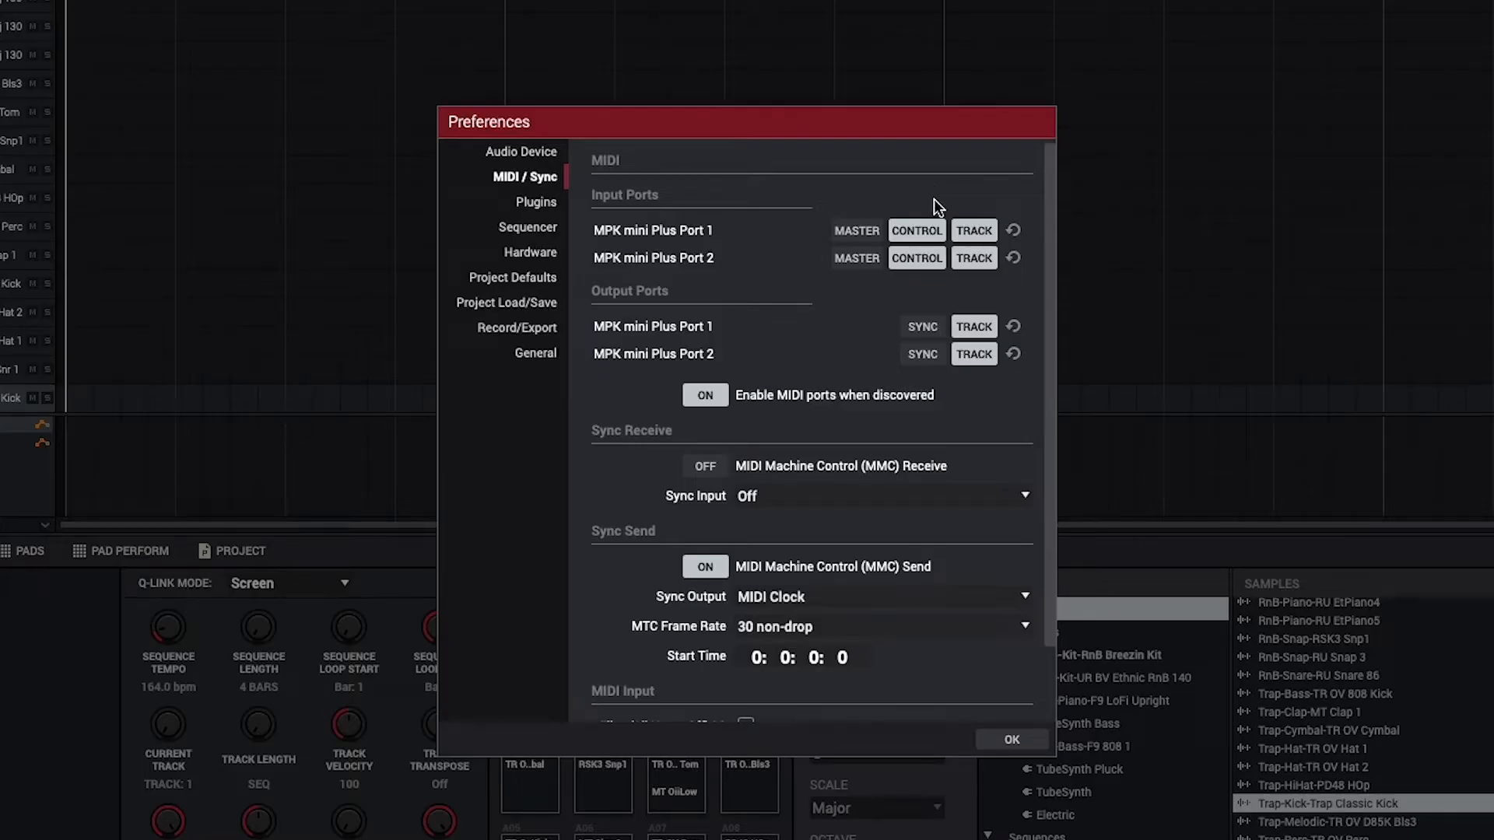
# Enable Sync on MPK mini Plus output Port 1 and Port 2 with MIDI Clock as sync output
pyautogui.click(921, 325)
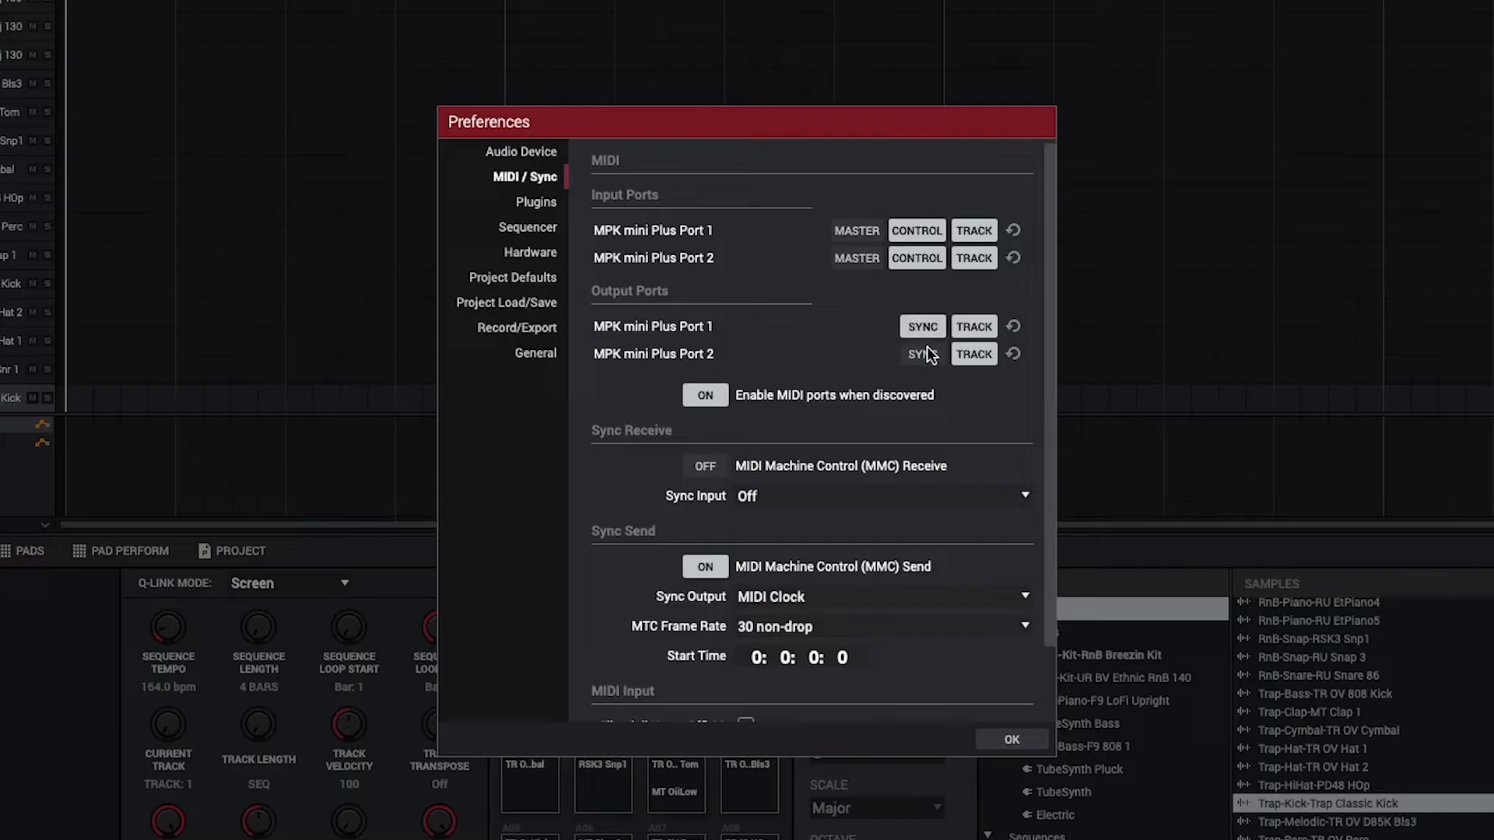
pyautogui.click(921, 353)
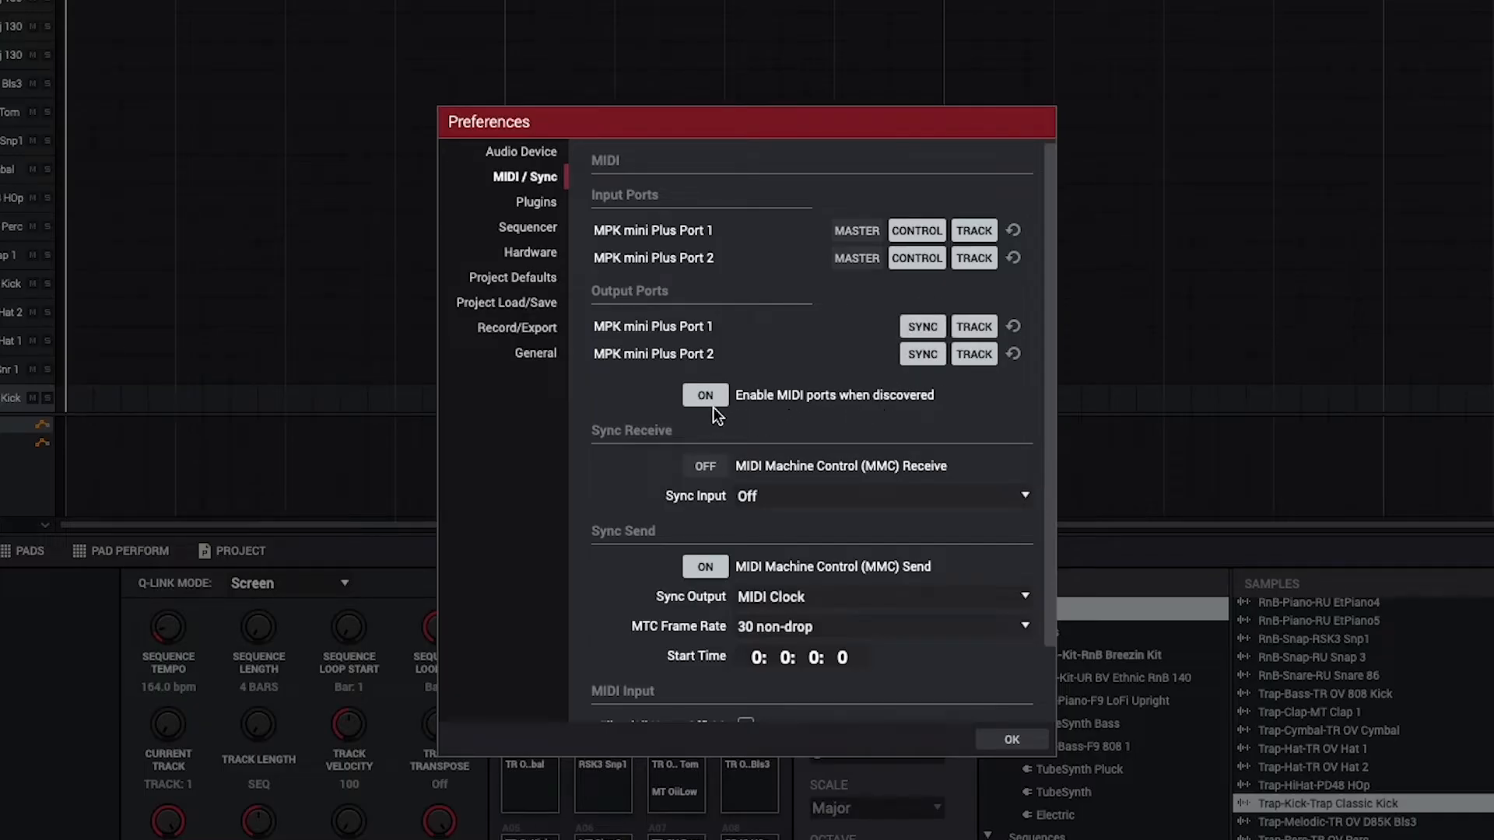
pyautogui.moveTo(732, 557)
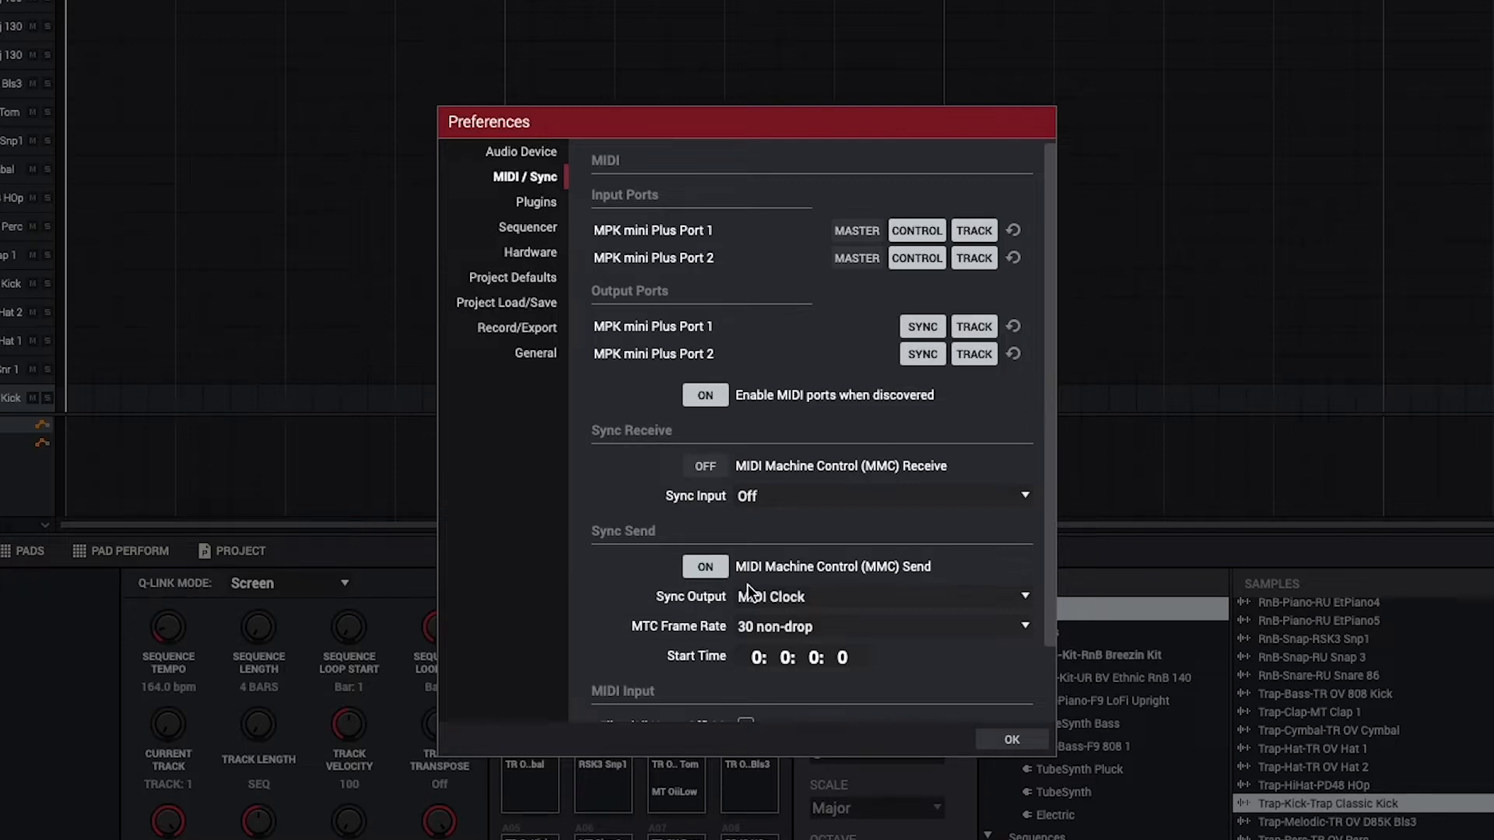
pyautogui.click(881, 596)
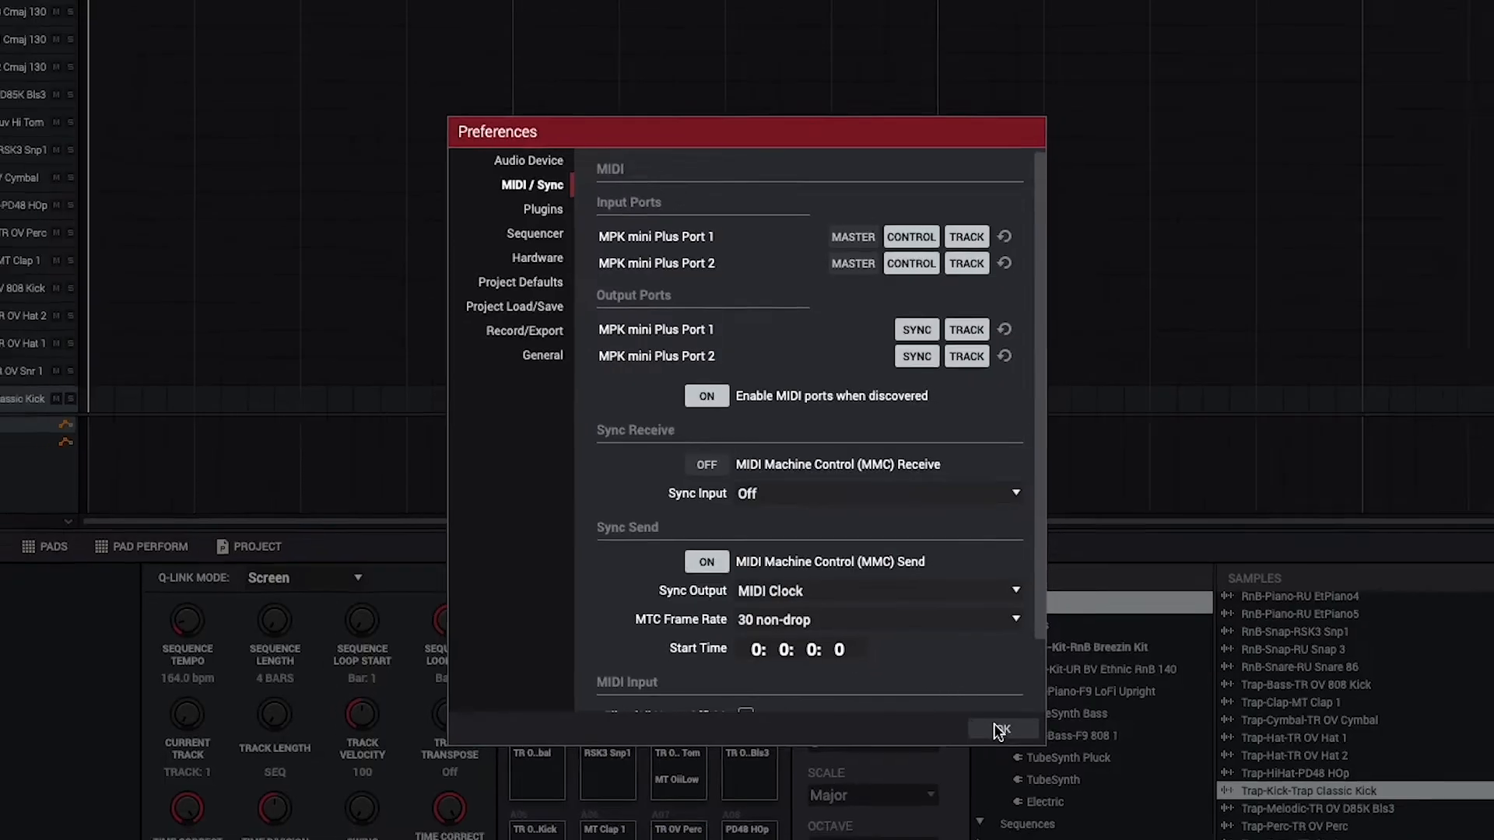
# Accept the preferences and switch the RnB Template project to Track View
pyautogui.click(1000, 730)
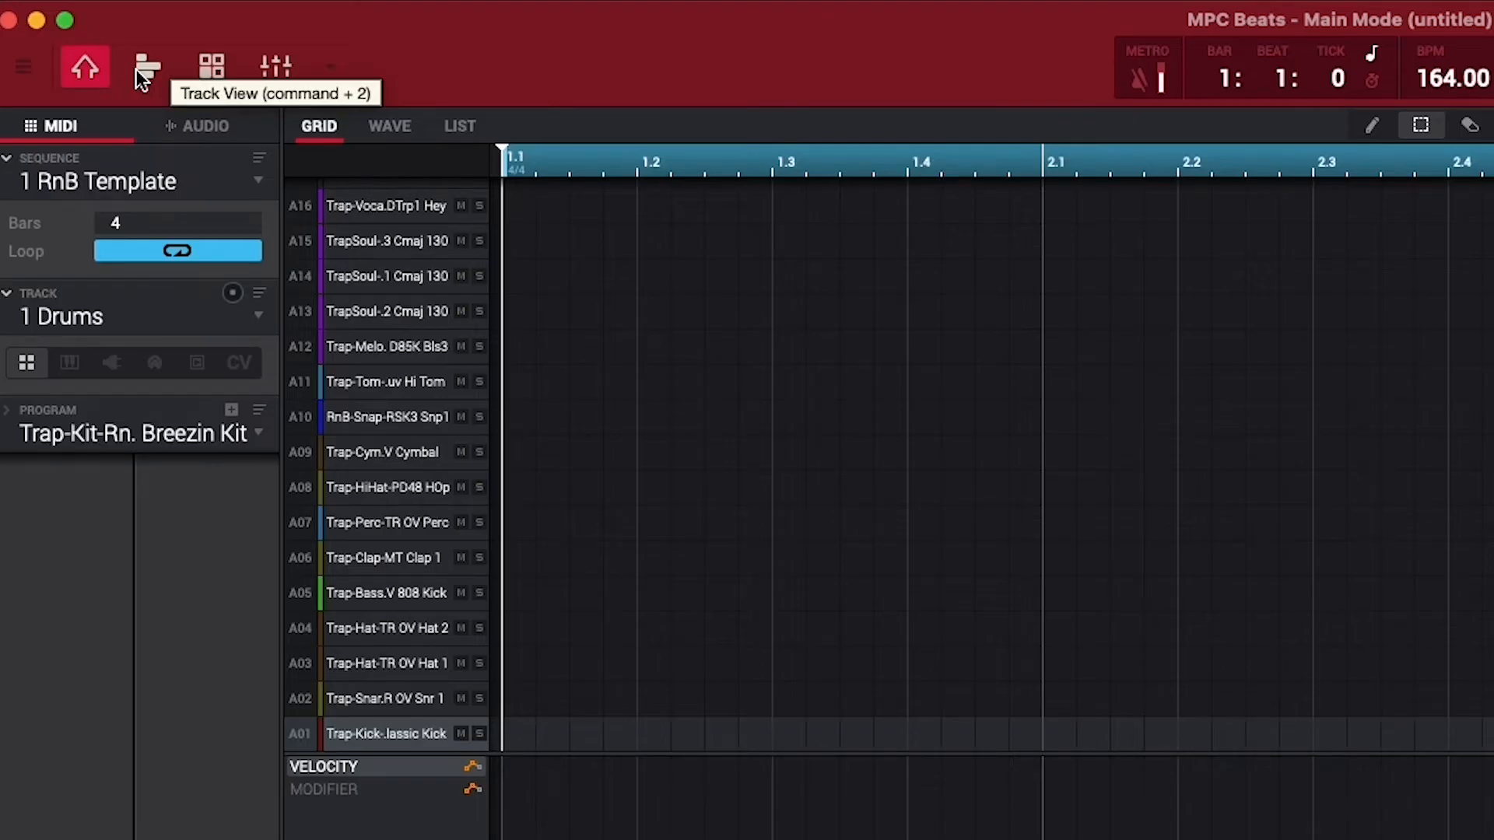
pyautogui.click(146, 67)
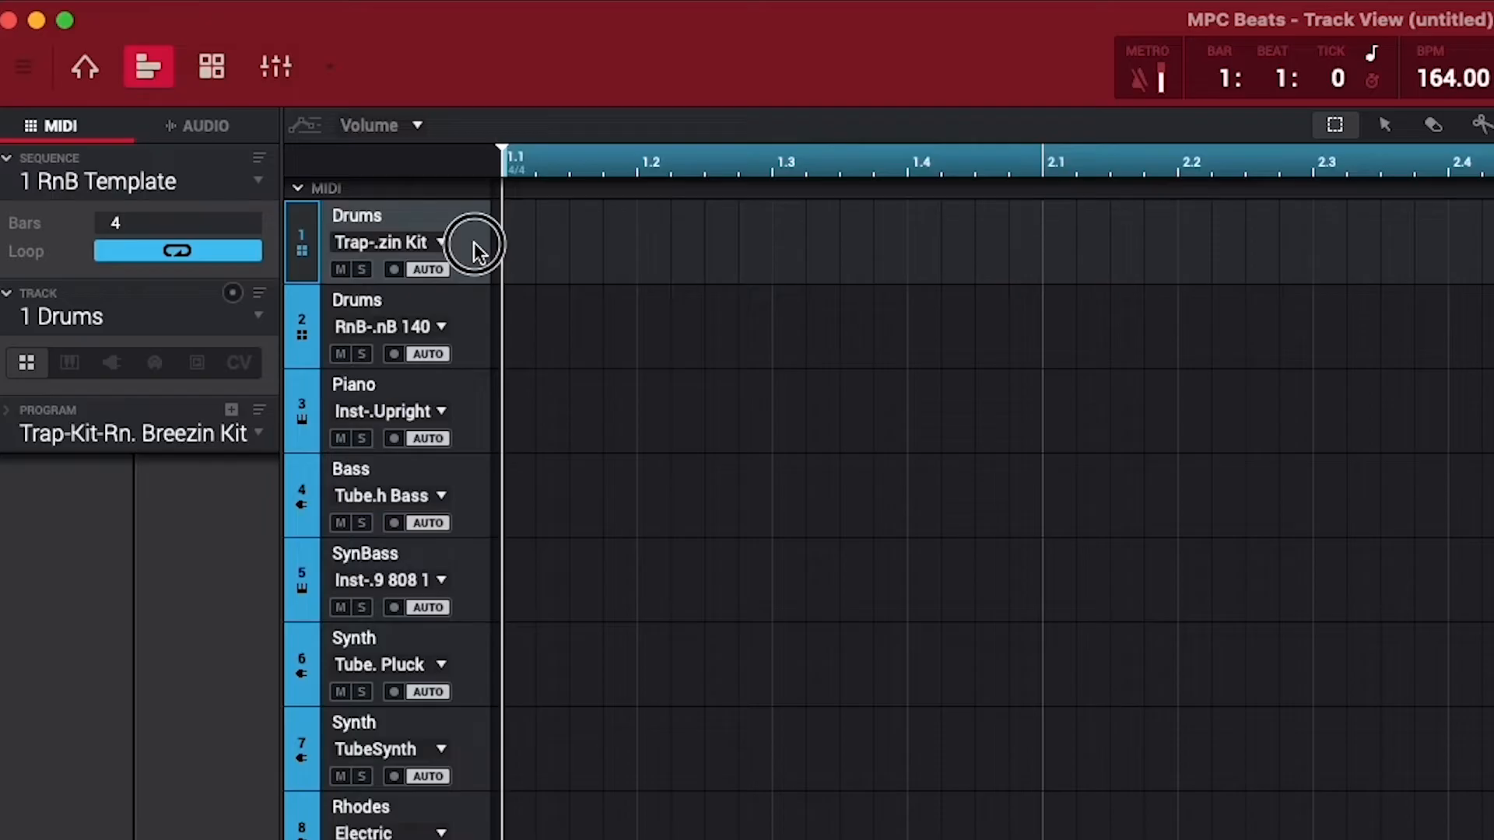
pyautogui.moveTo(672, 370)
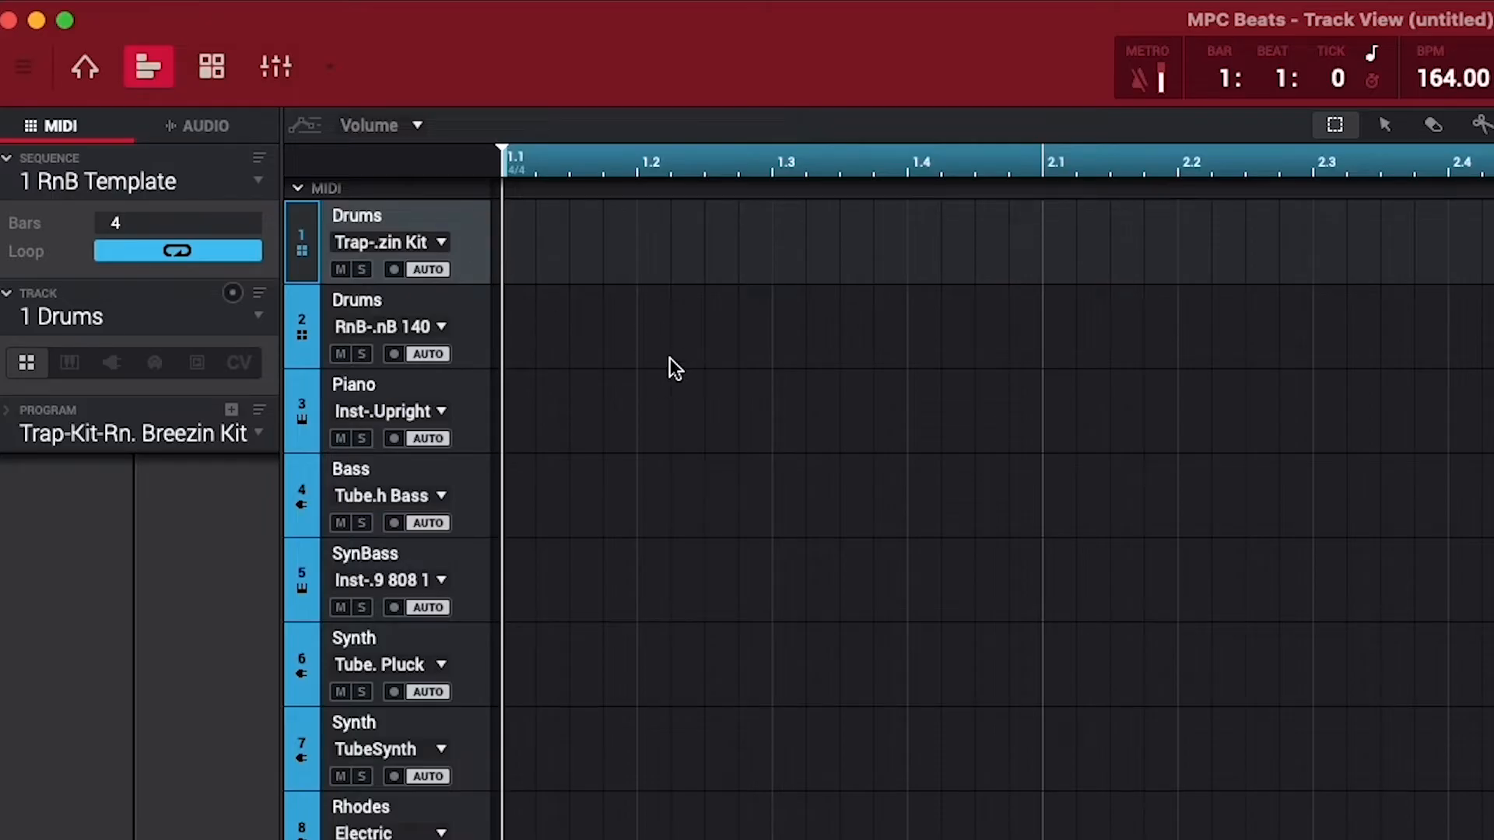
pyautogui.moveTo(212, 67)
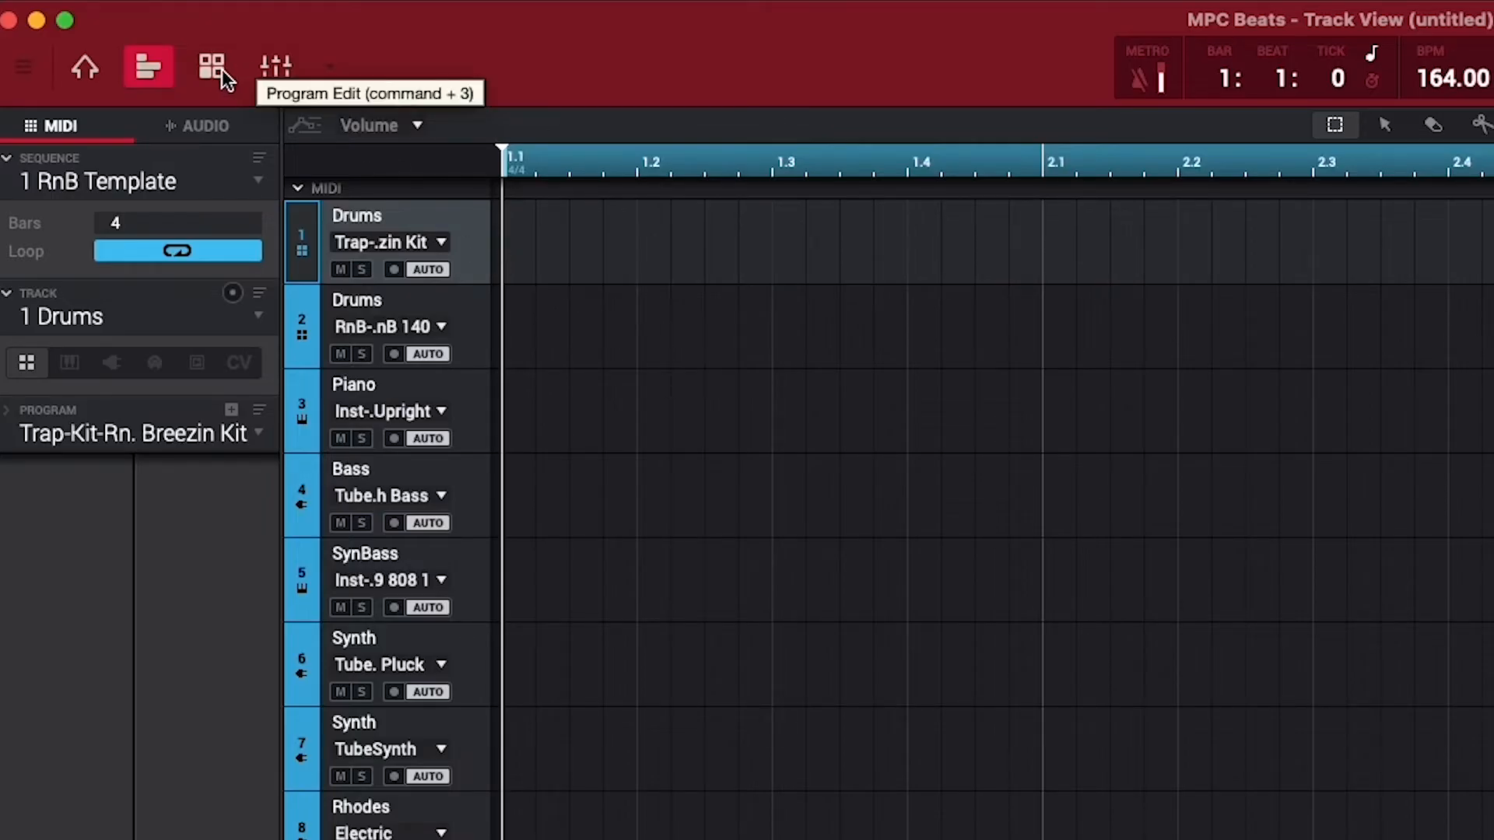
# Switch to Program Edit for the Trap-Kit-RnB Breezin Kit drum pads
pyautogui.click(213, 66)
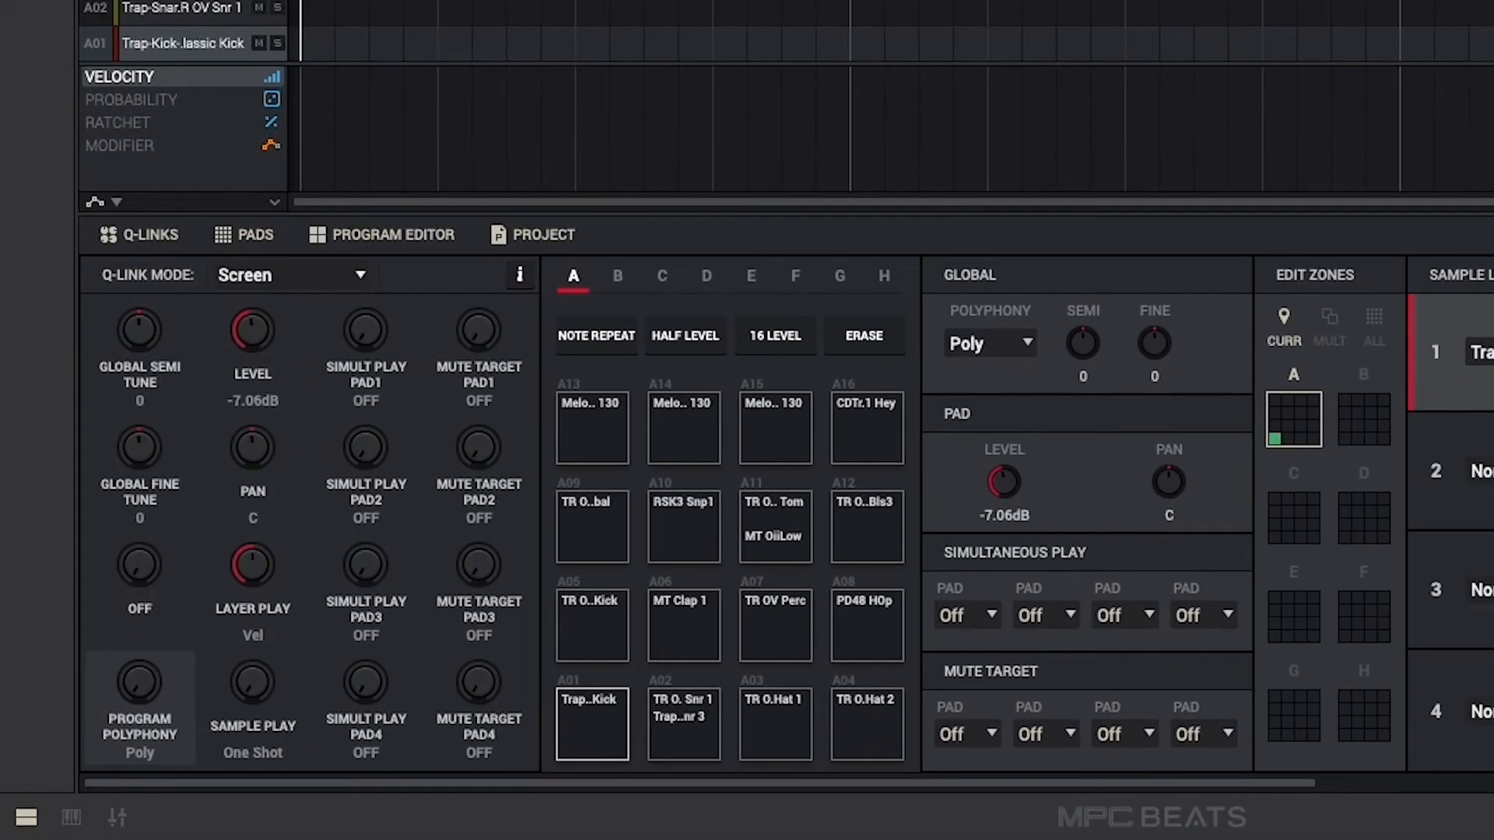
pyautogui.click(682, 722)
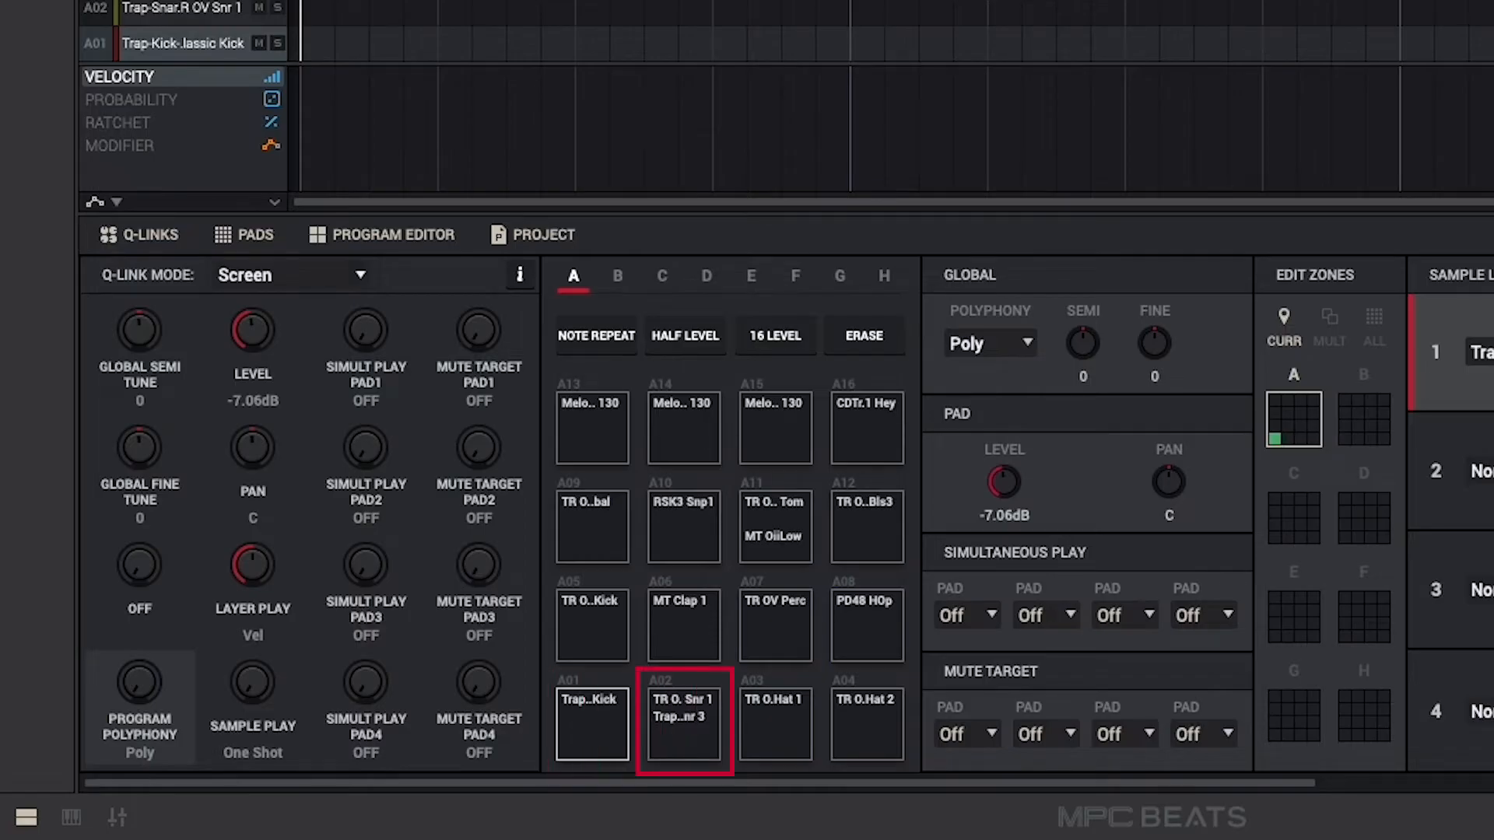
pyautogui.click(775, 721)
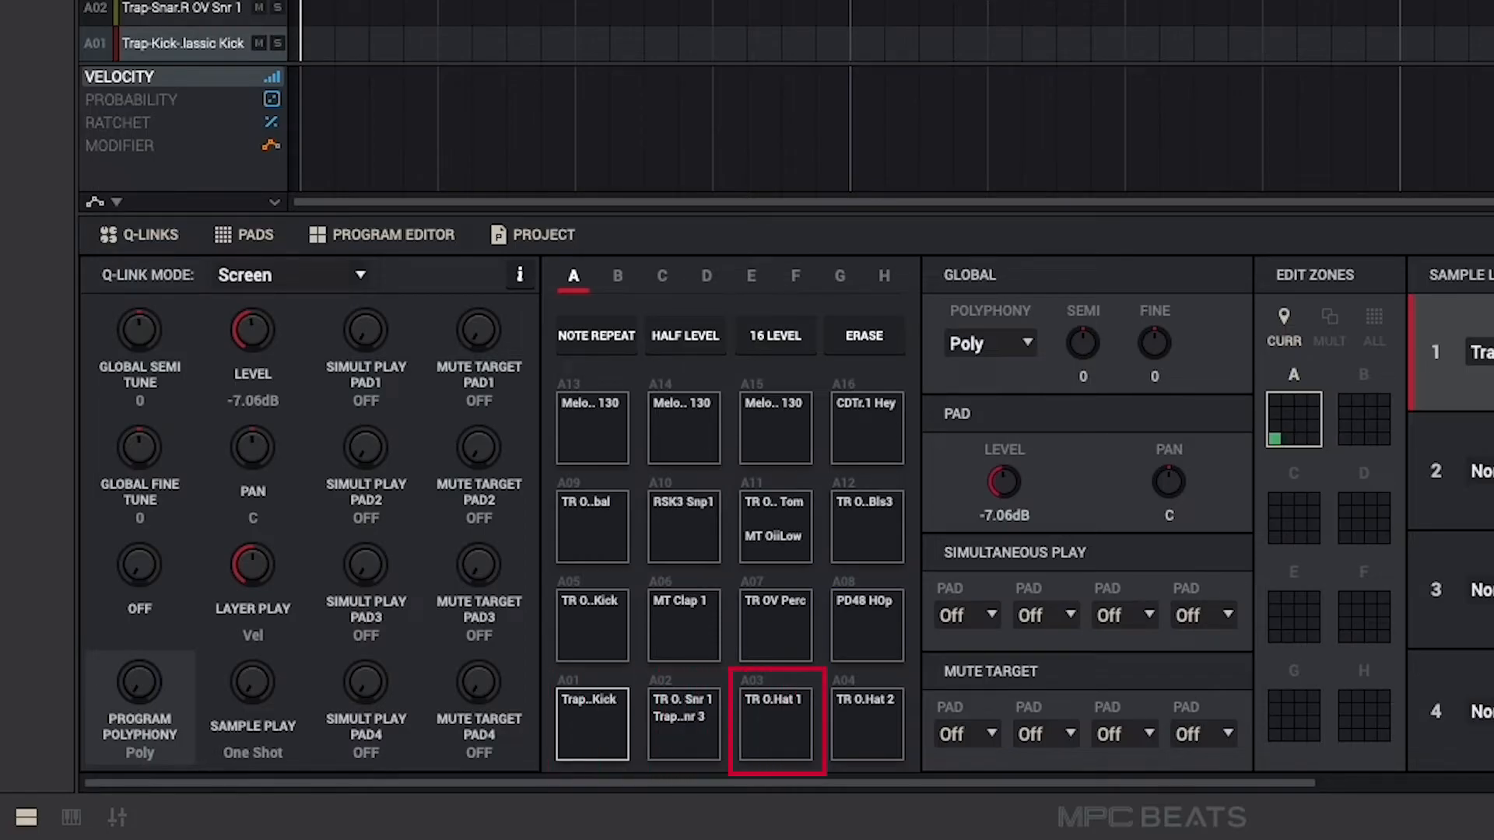
pyautogui.click(866, 722)
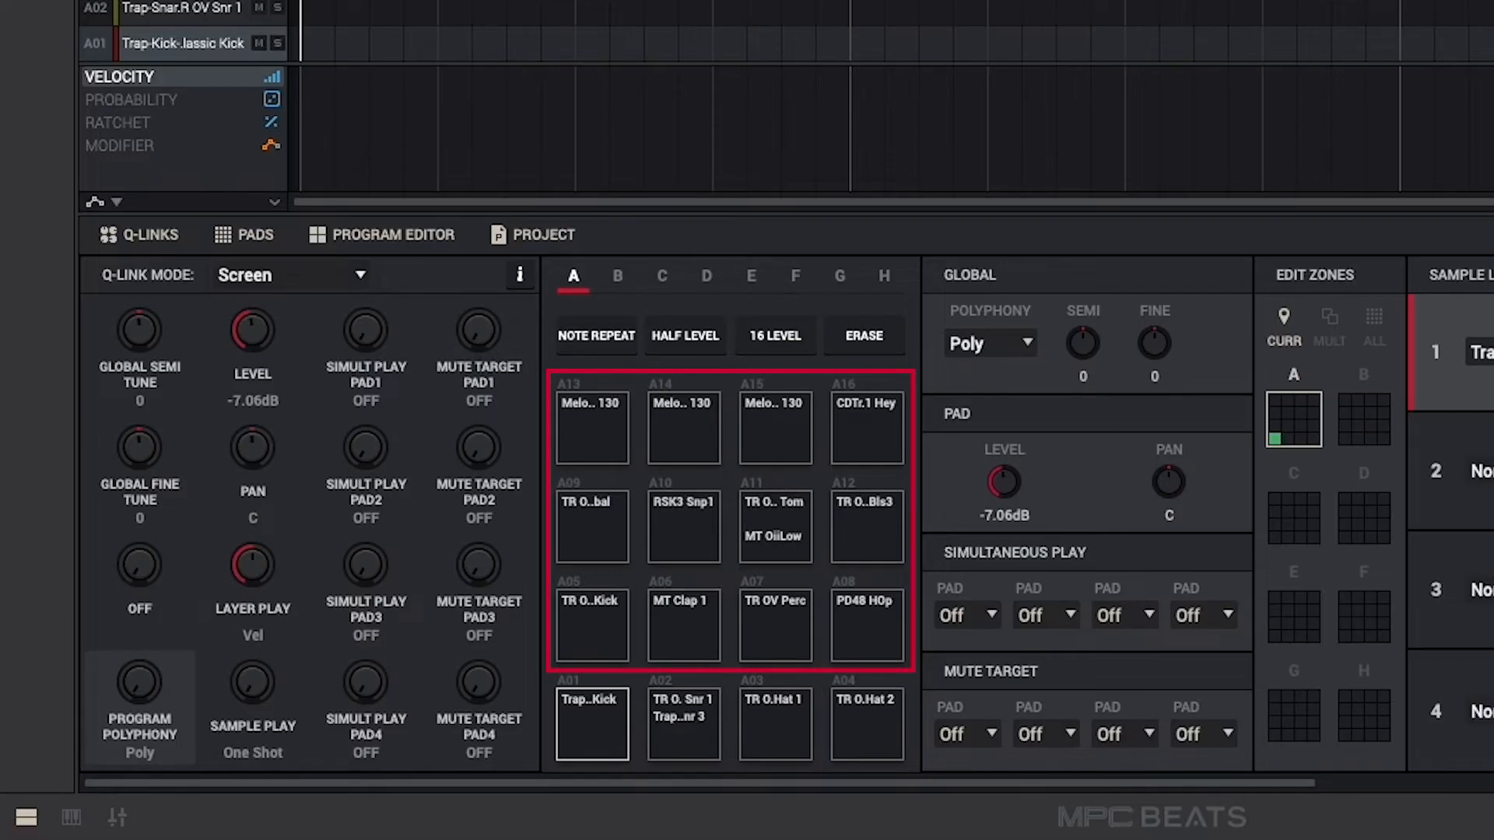
pyautogui.click(591, 722)
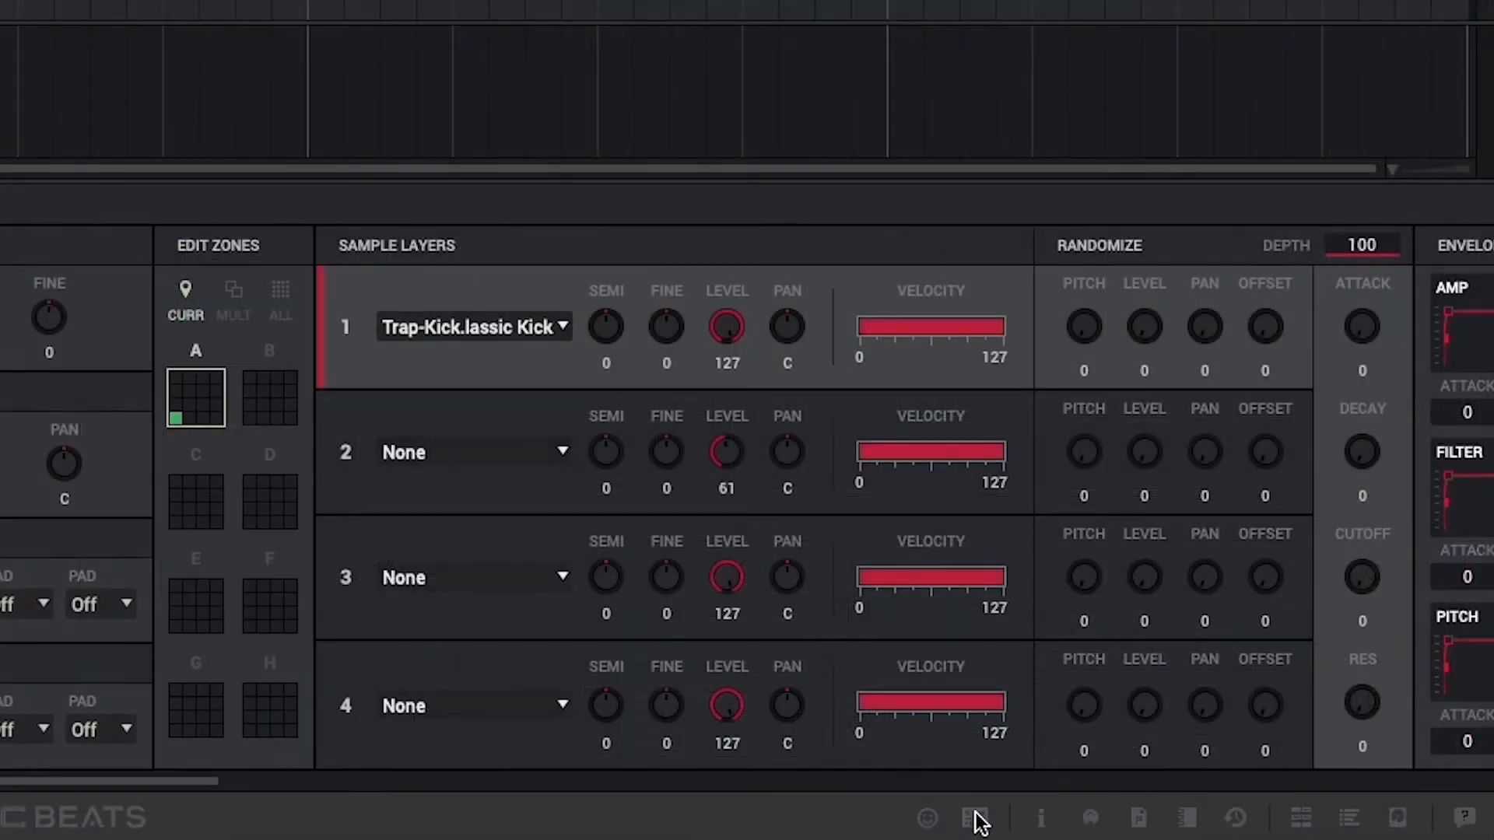
# Show the MIDI Learn panel and create a new blank MIDI map replacing the MPK Mini Plus map
pyautogui.click(976, 817)
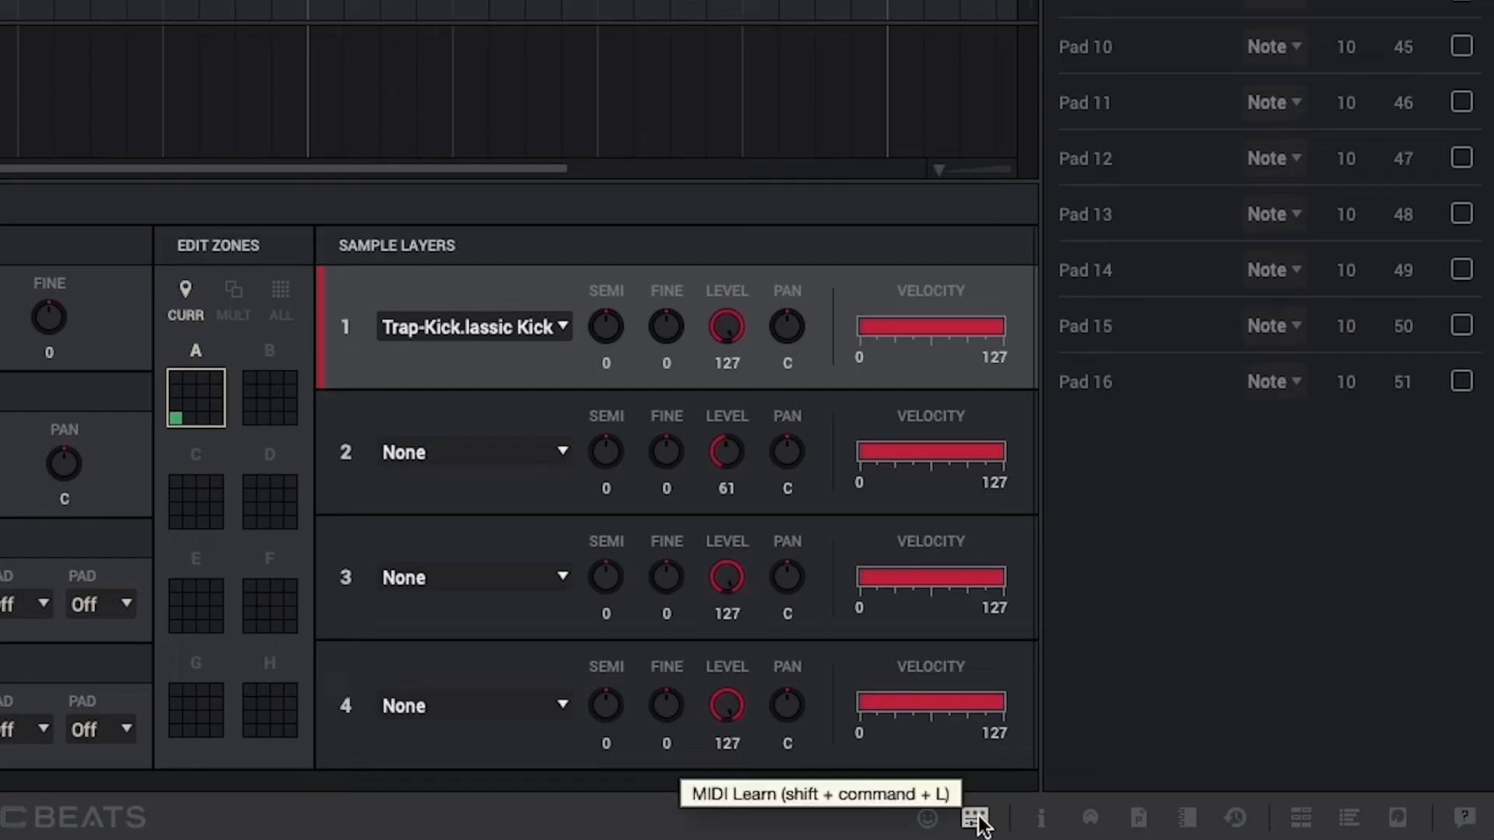
pyautogui.click(976, 817)
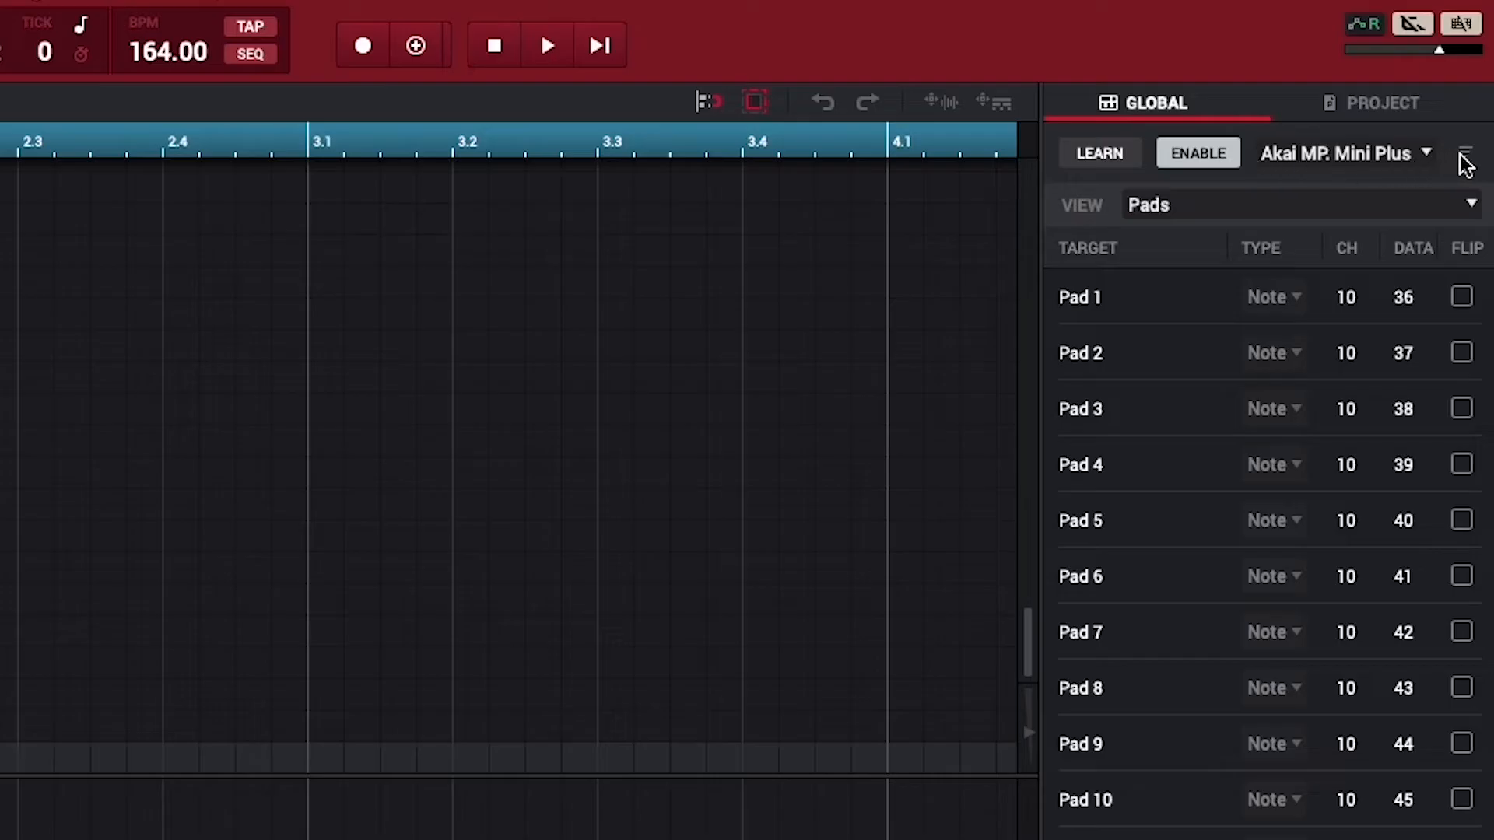
pyautogui.click(1466, 152)
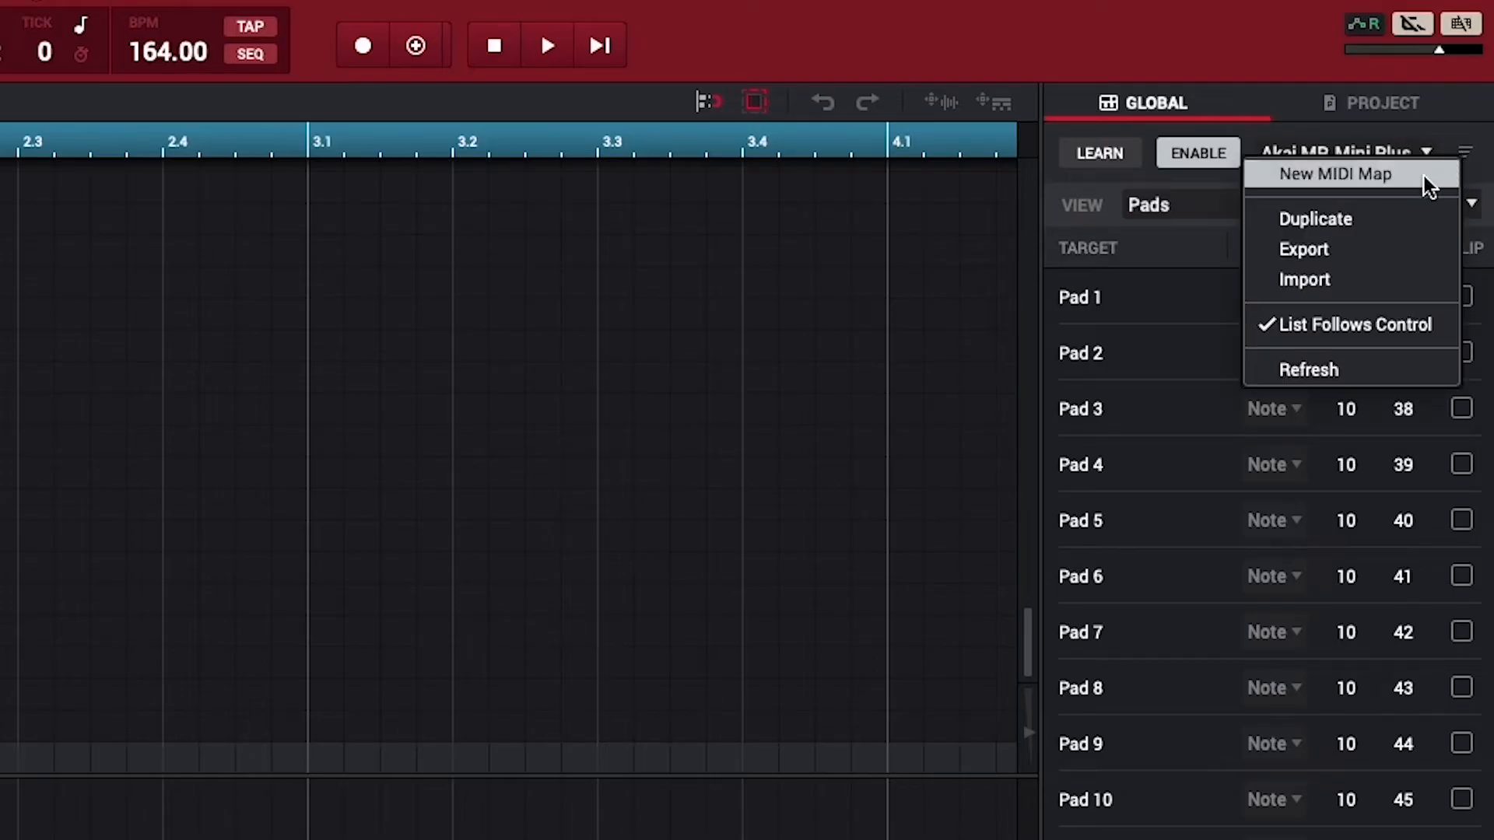
pyautogui.click(1339, 173)
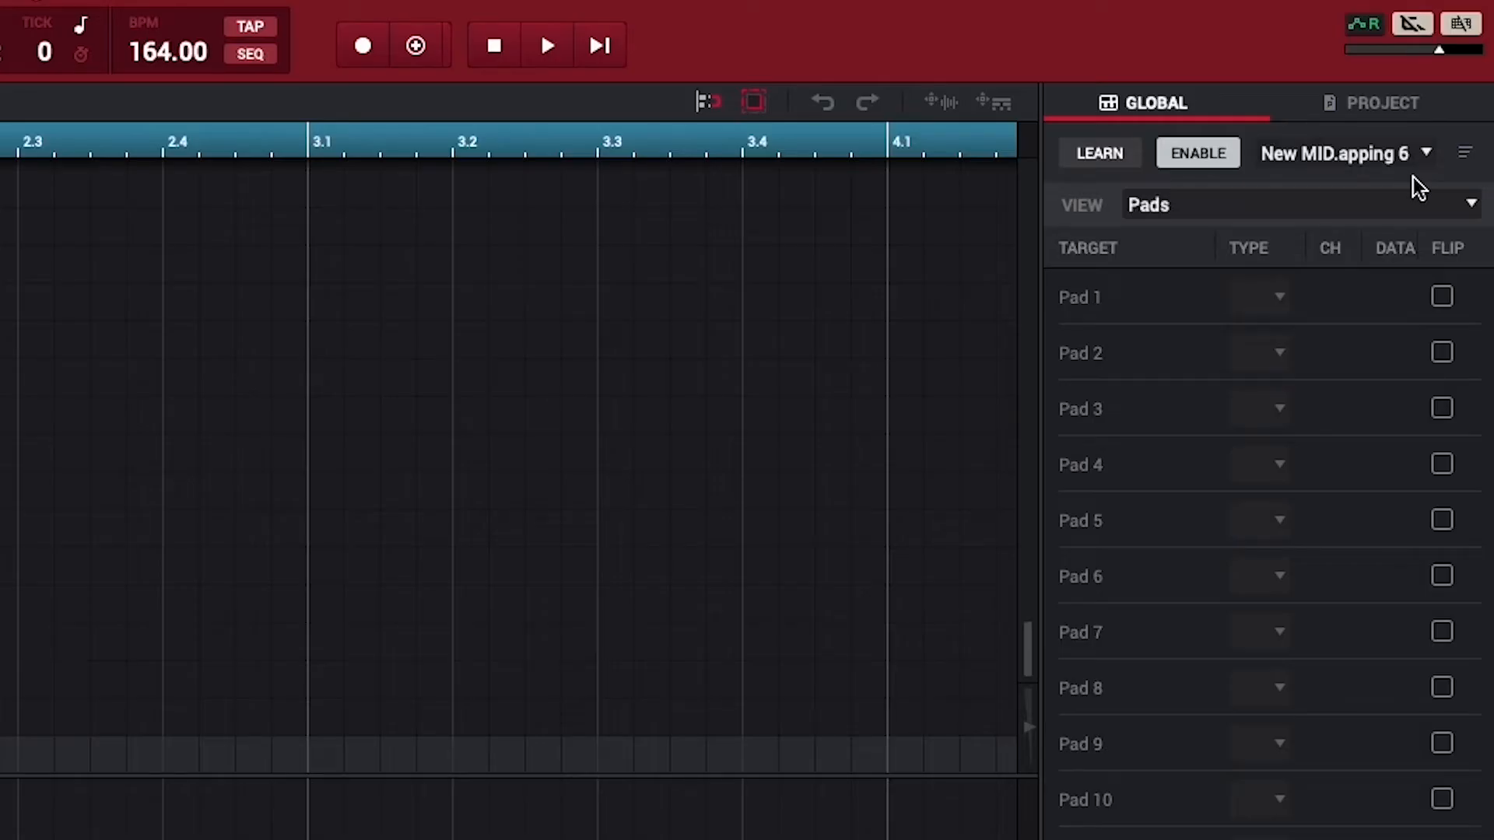
pyautogui.moveTo(1224, 200)
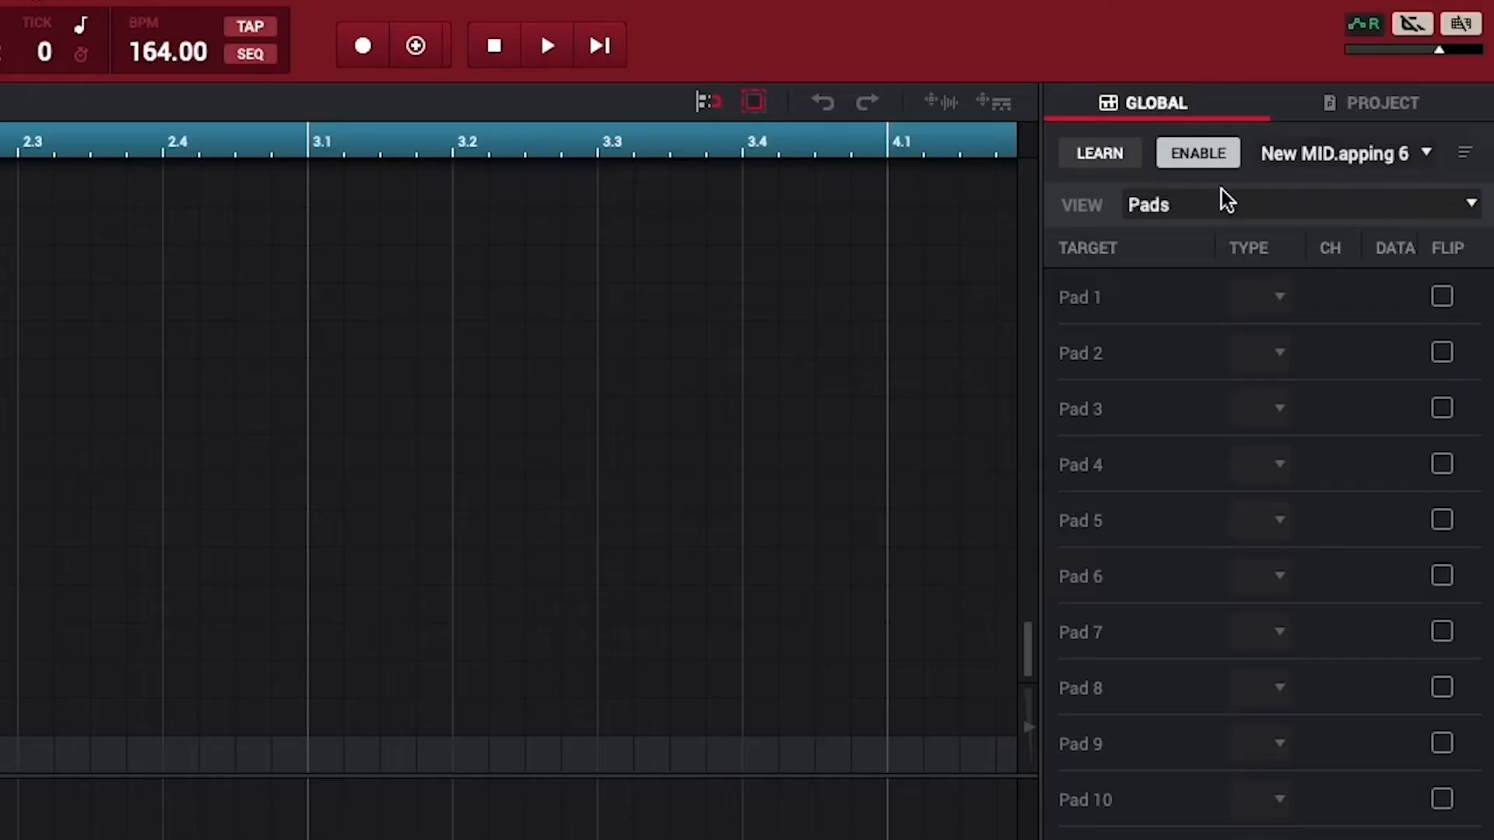
# Learn controller notes 45 and 44 onto Pad 1 and Pad 2, then stop learning
pyautogui.click(1097, 153)
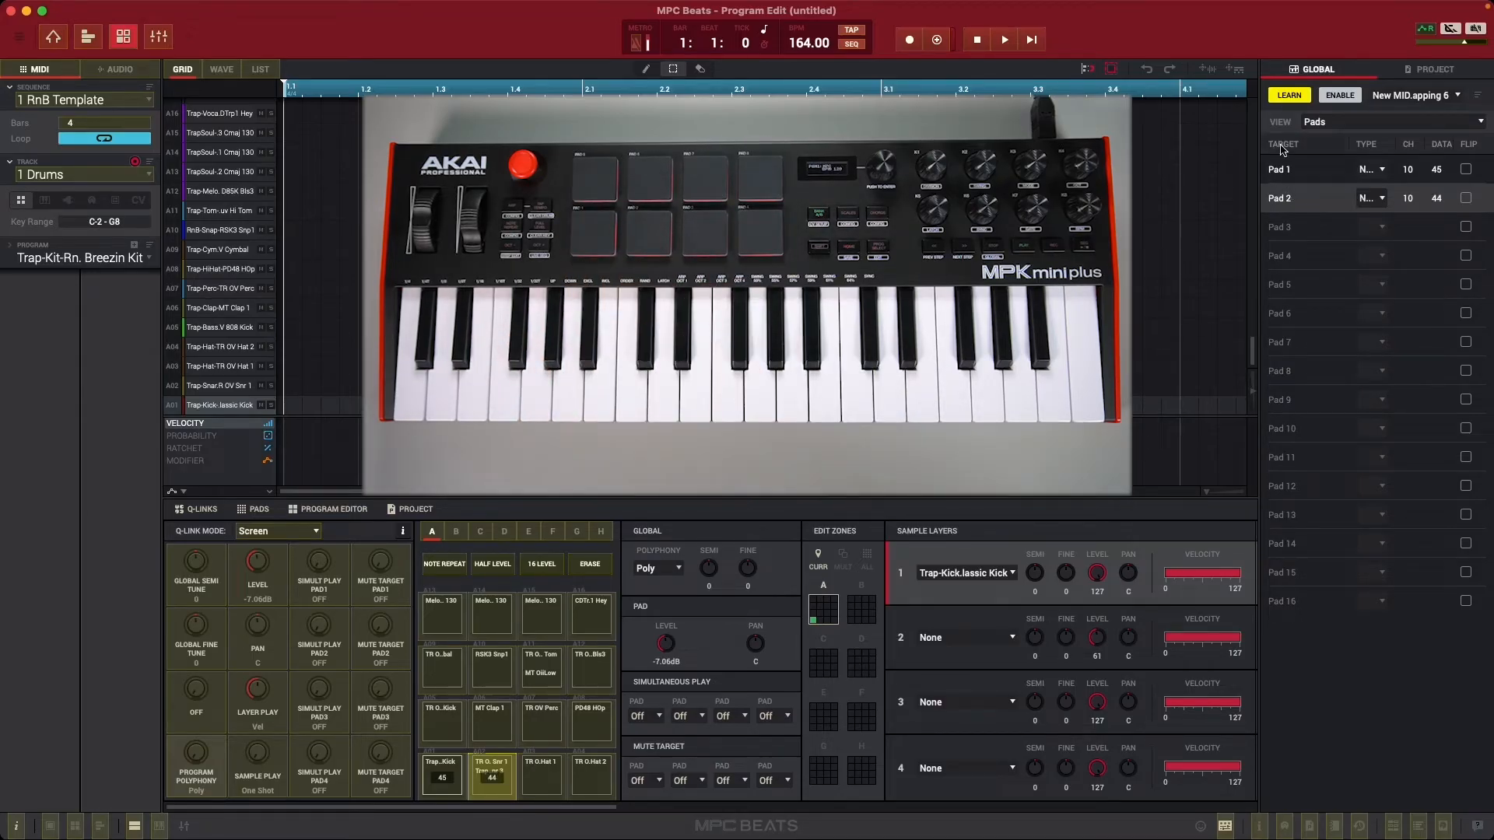
pyautogui.click(1287, 95)
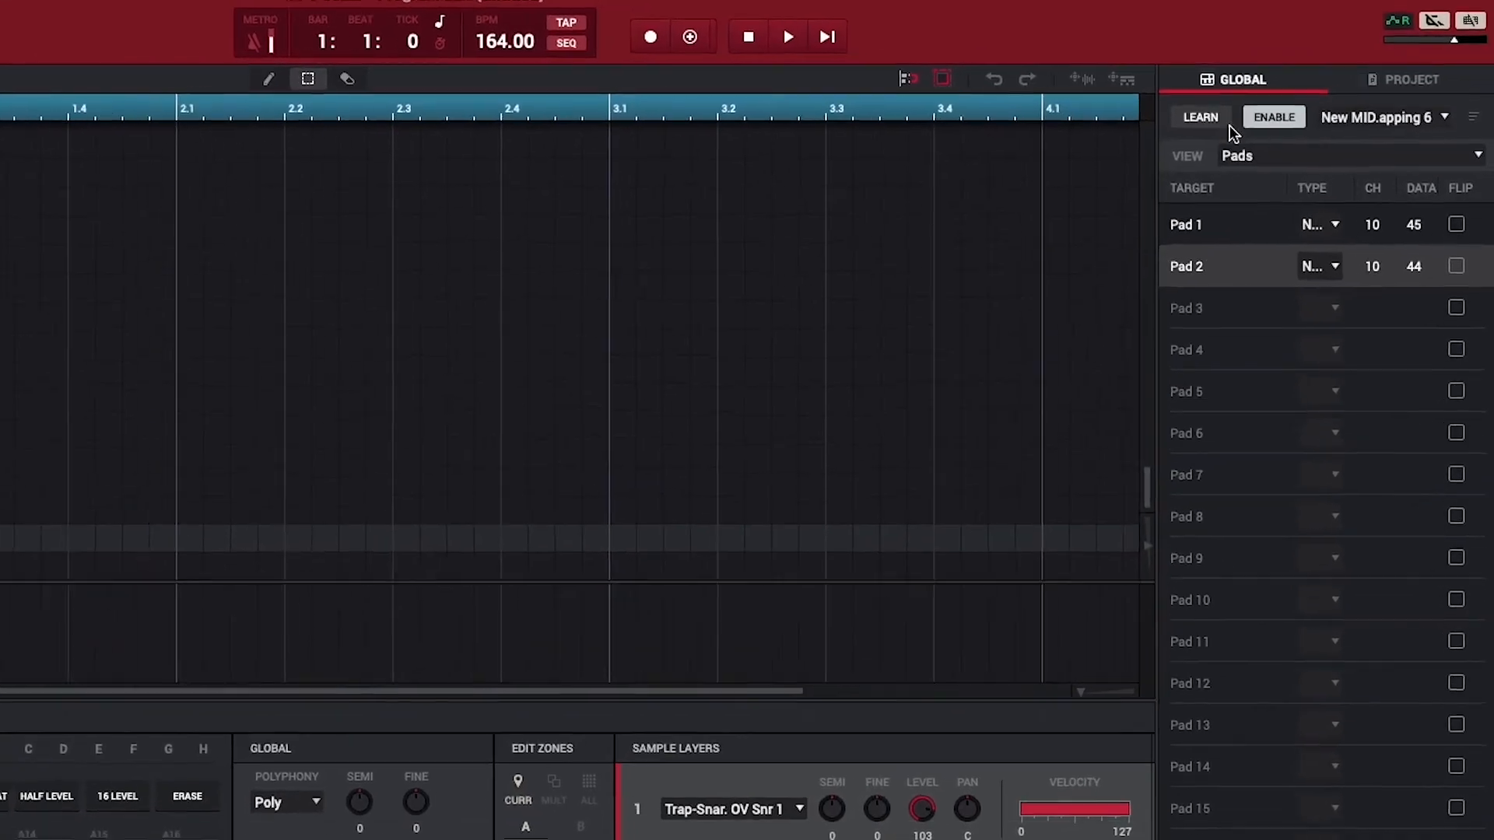
# Browse the mappable control categories (All, Pad Banks, Q-Links, Transport) in the View list
pyautogui.click(1343, 156)
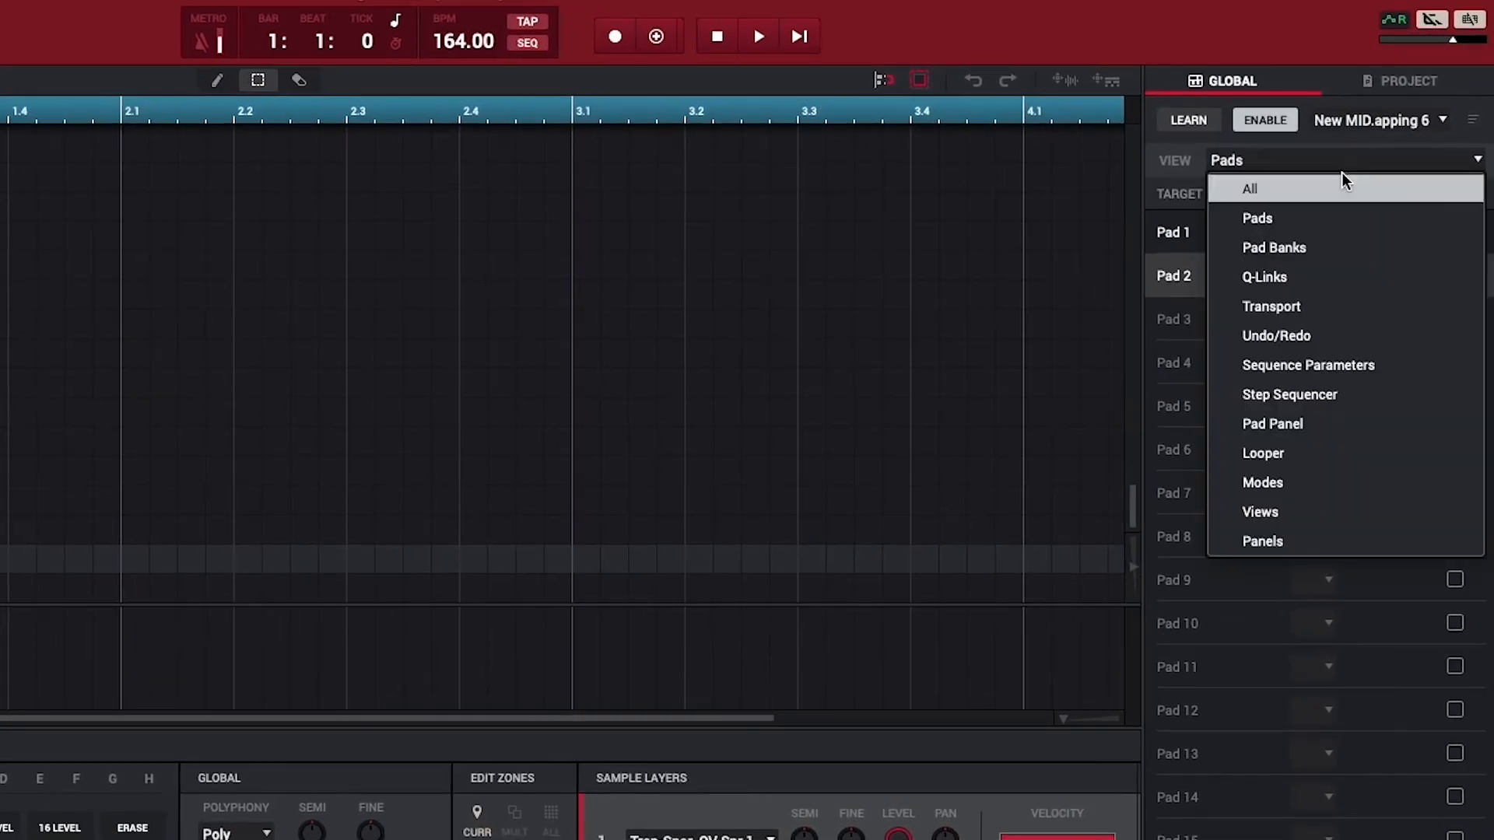
pyautogui.moveTo(1327, 277)
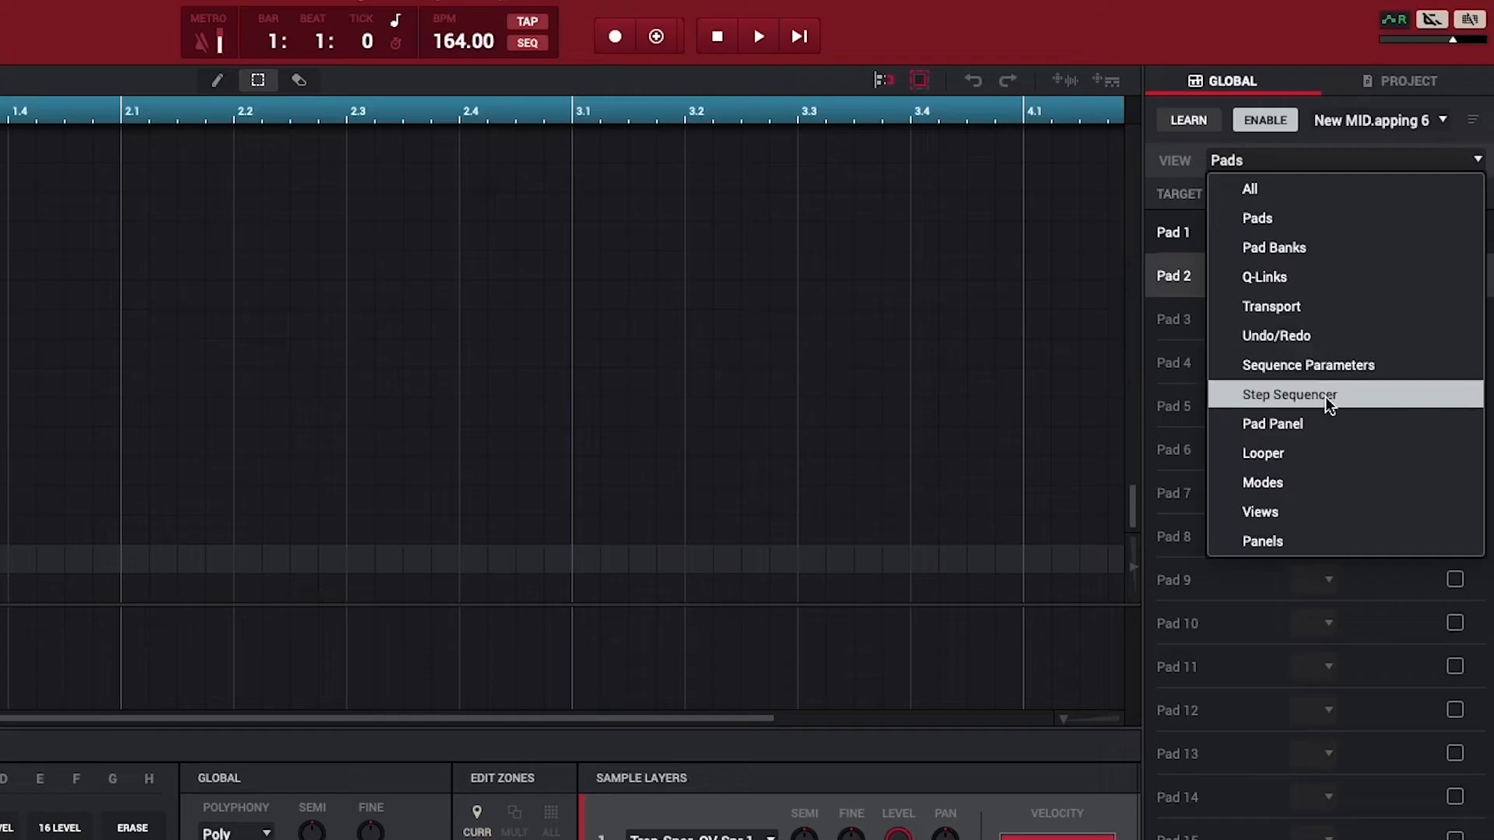
pyautogui.moveTo(1328, 489)
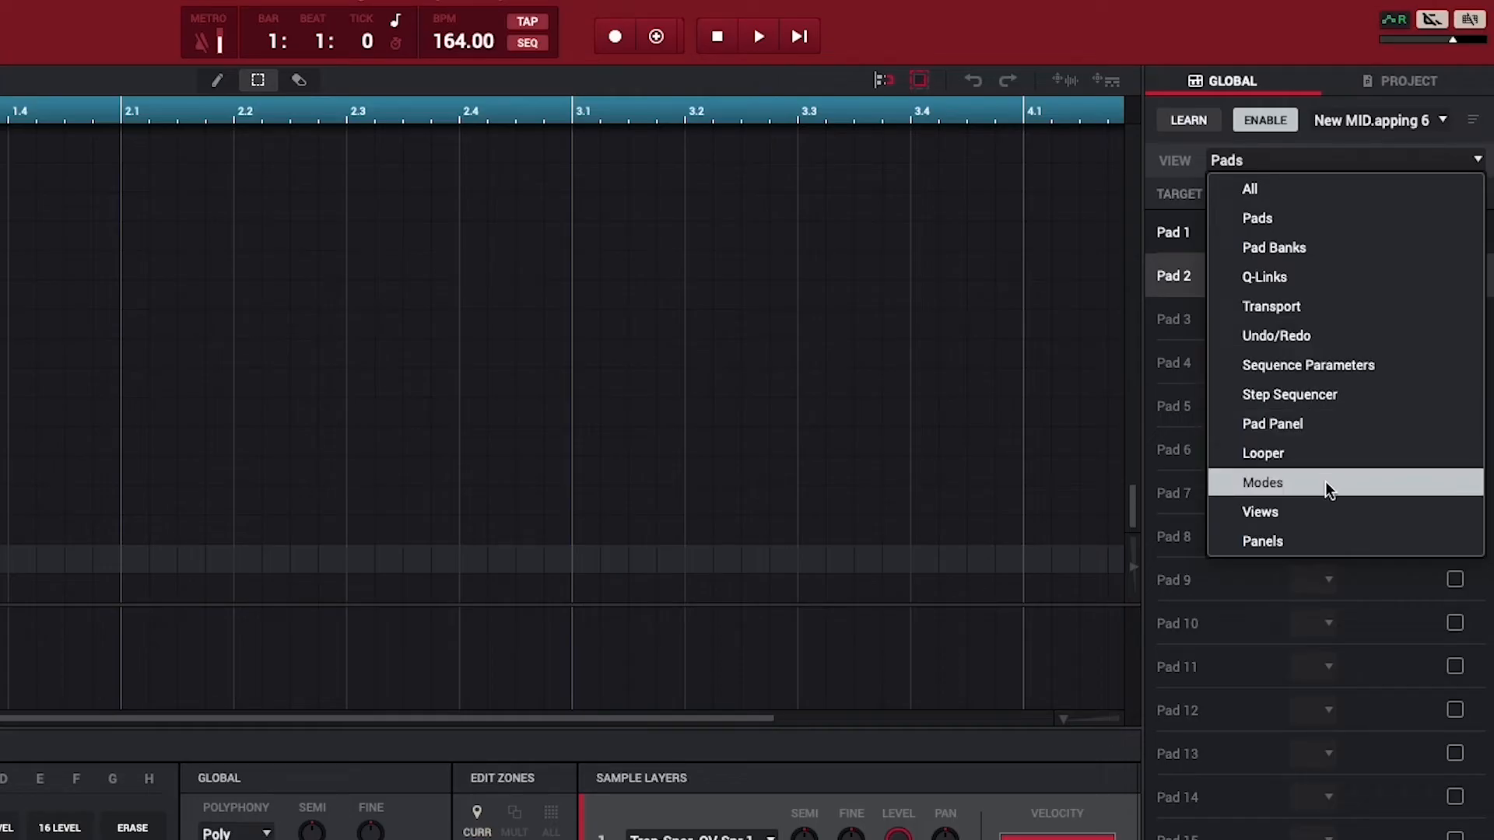
pyautogui.moveTo(1334, 542)
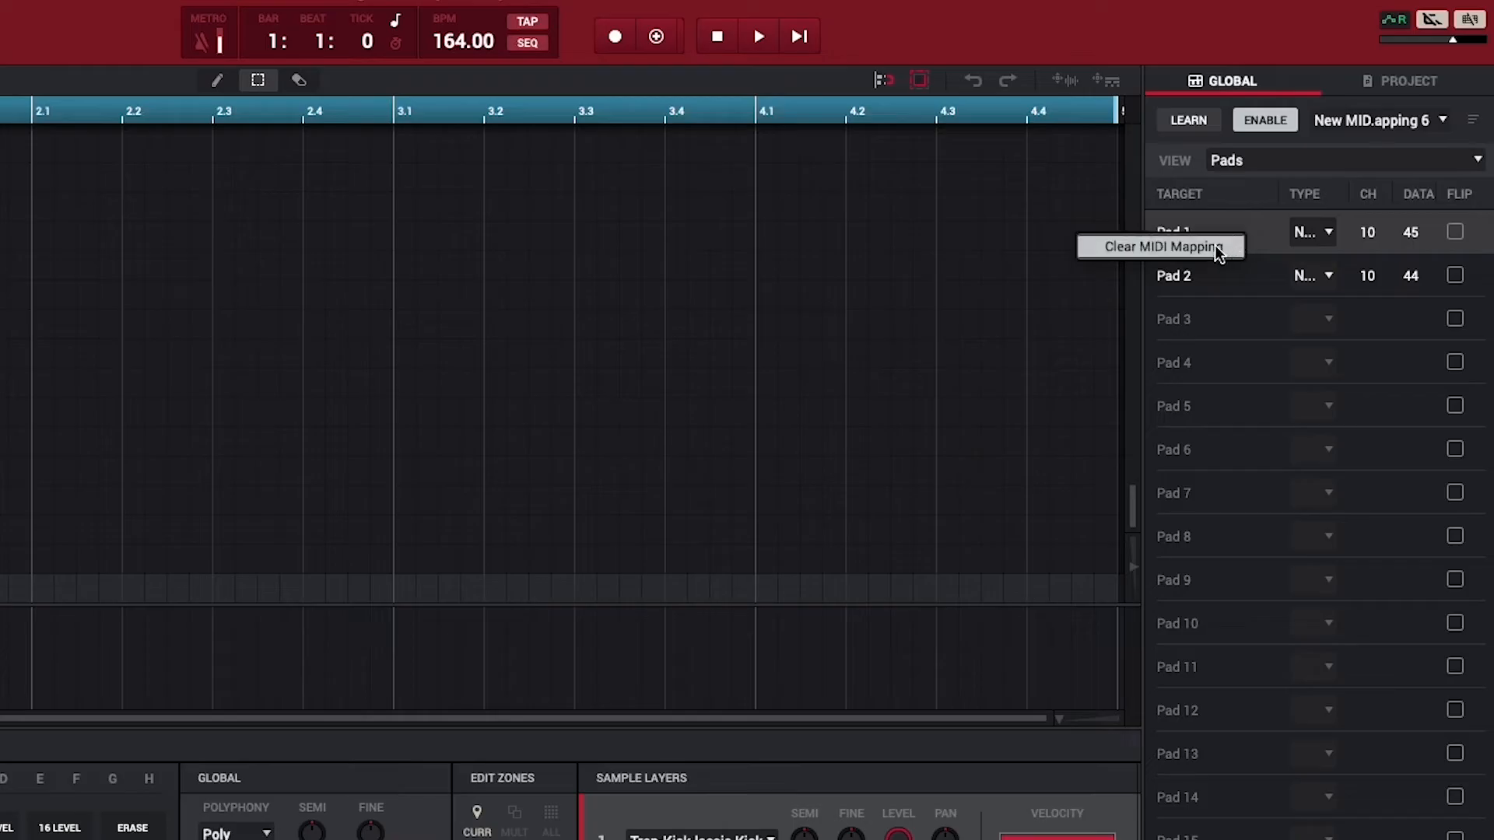
# Clear Pad 1's MIDI assignment, leaving only Pad 2 mapped, and list the available MIDI maps
pyautogui.click(1158, 248)
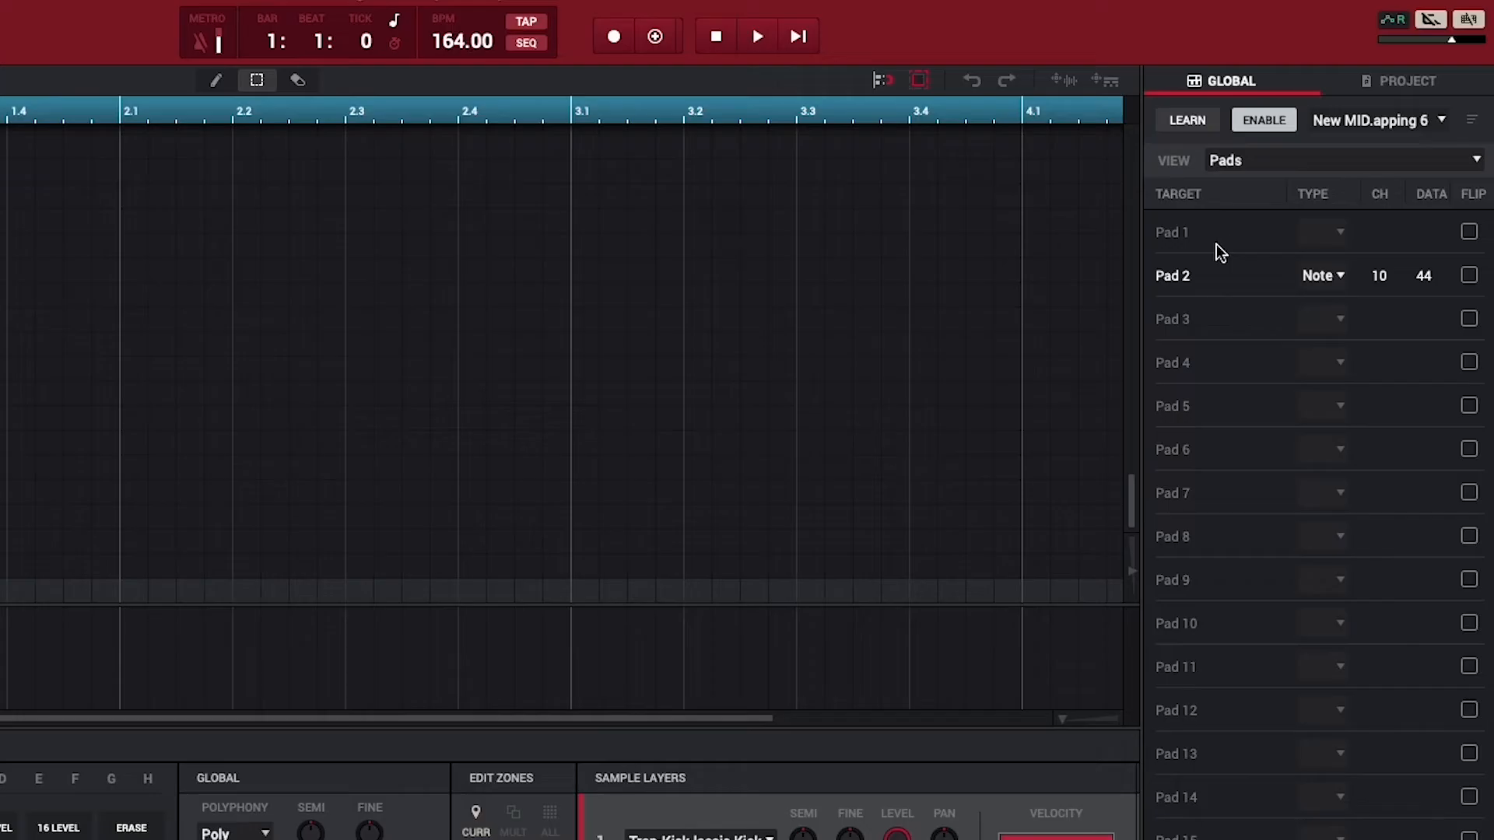
pyautogui.click(1441, 120)
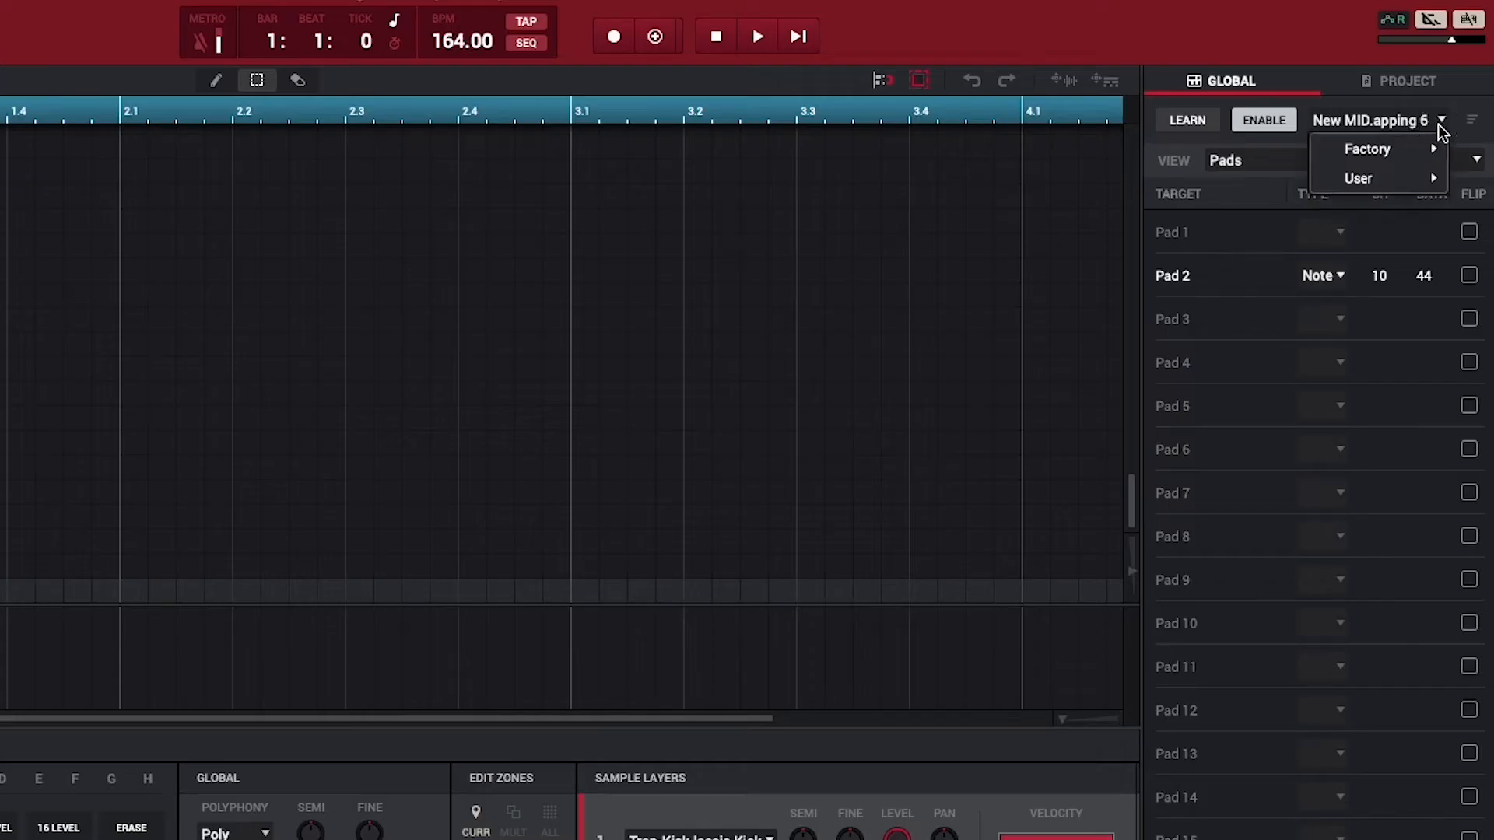
pyautogui.moveTo(1366, 149)
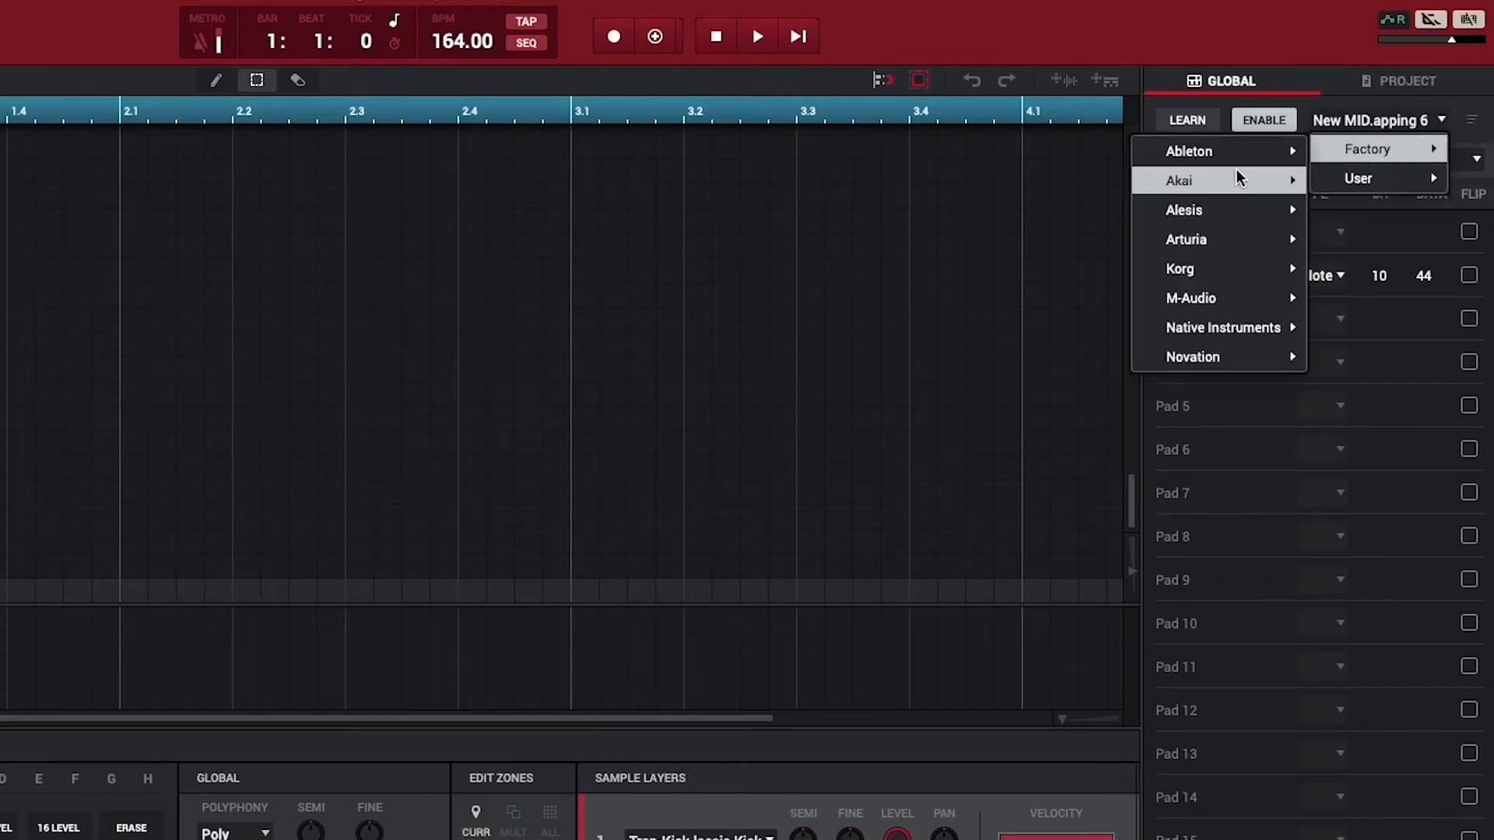
pyautogui.moveTo(1179, 181)
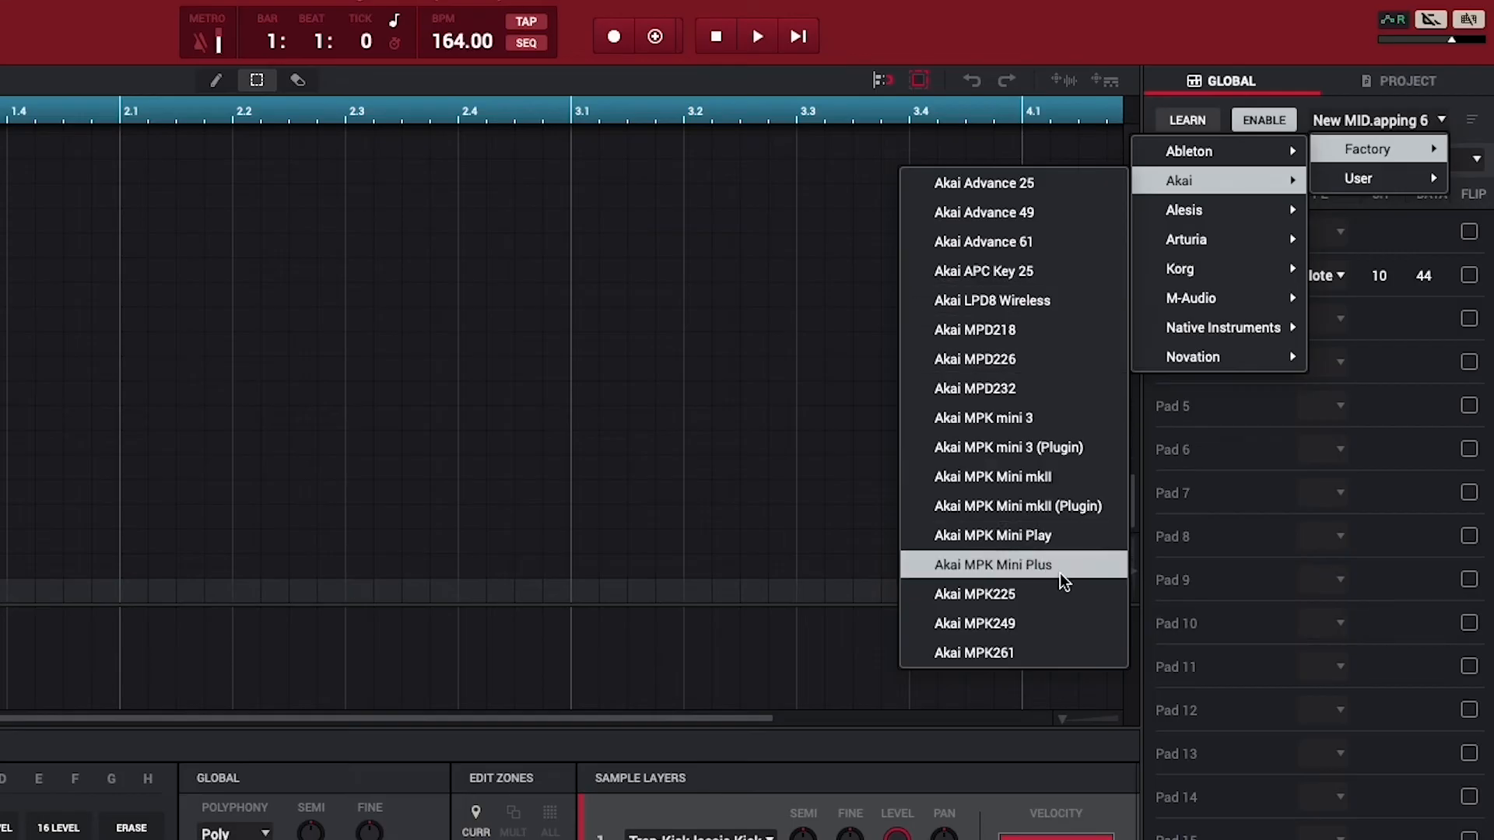
# Load the factory Akai MPK Mini Plus map (pads on channel 10 from note 36) and browse user maps
pyautogui.click(994, 563)
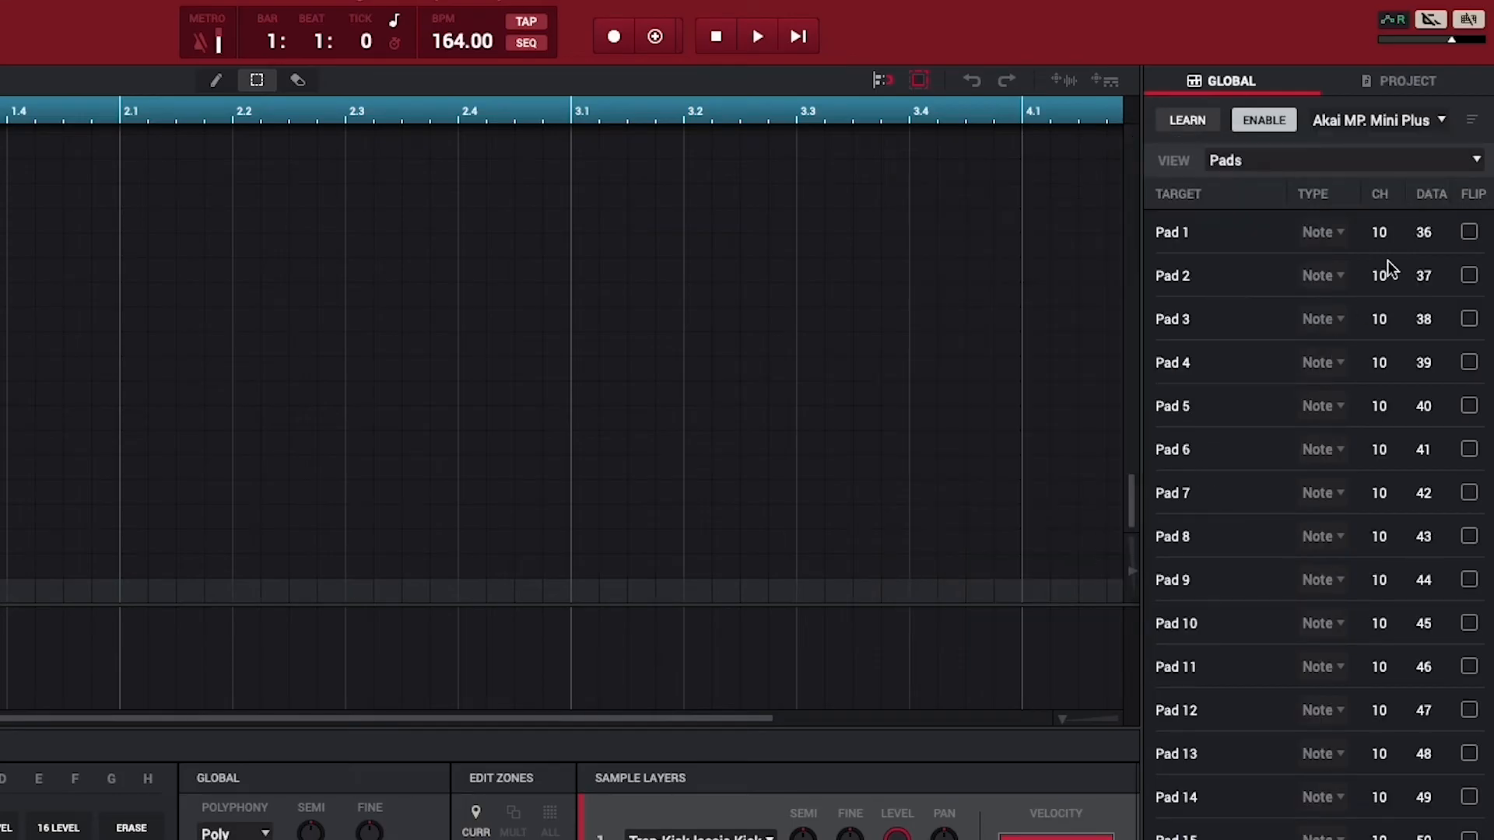
pyautogui.click(1477, 119)
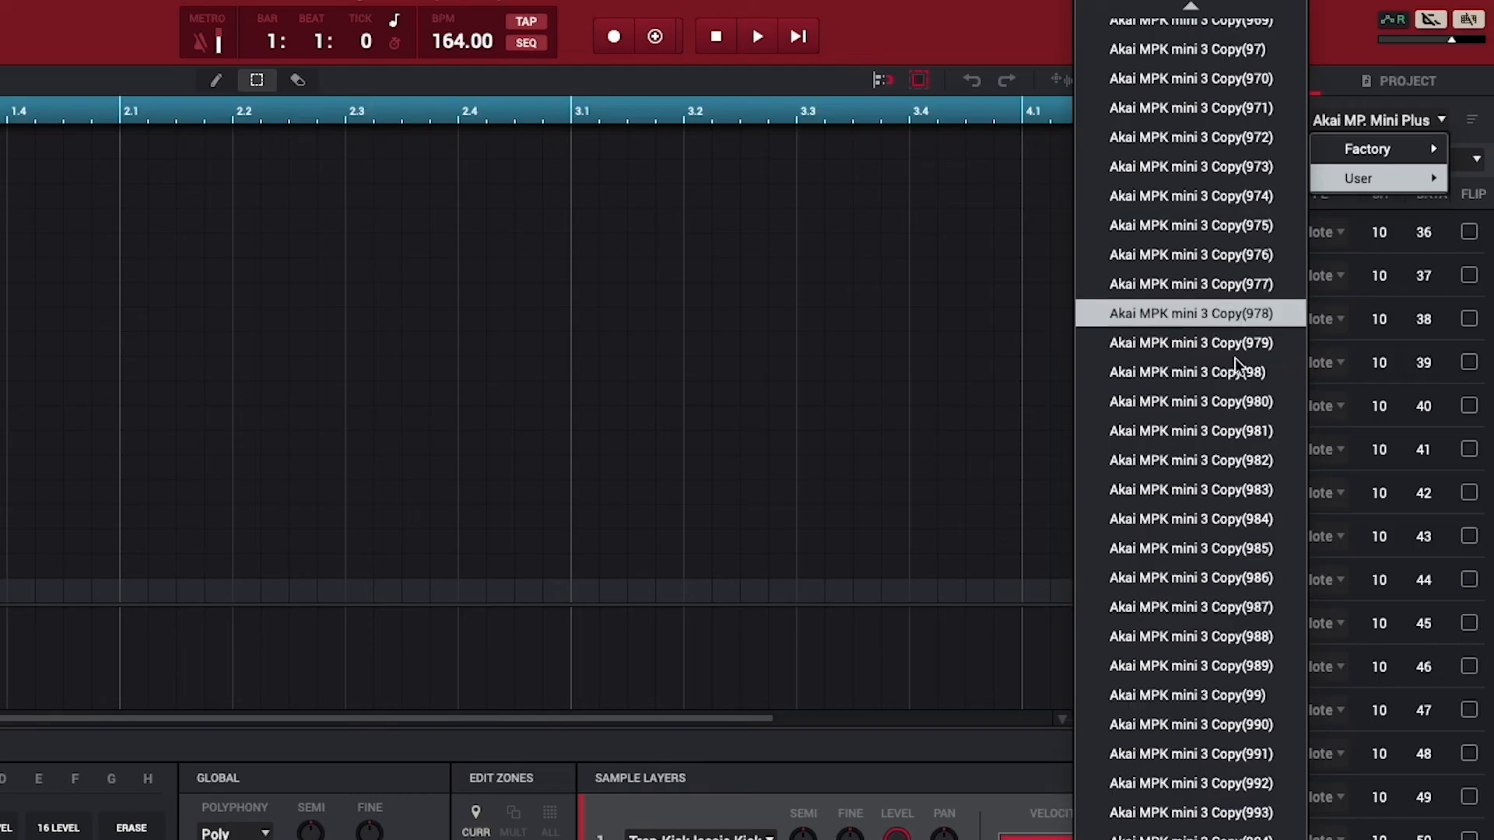
# Load the user-saved map 'Akai MPK Mini Plus Copy'
pyautogui.scroll(-3)
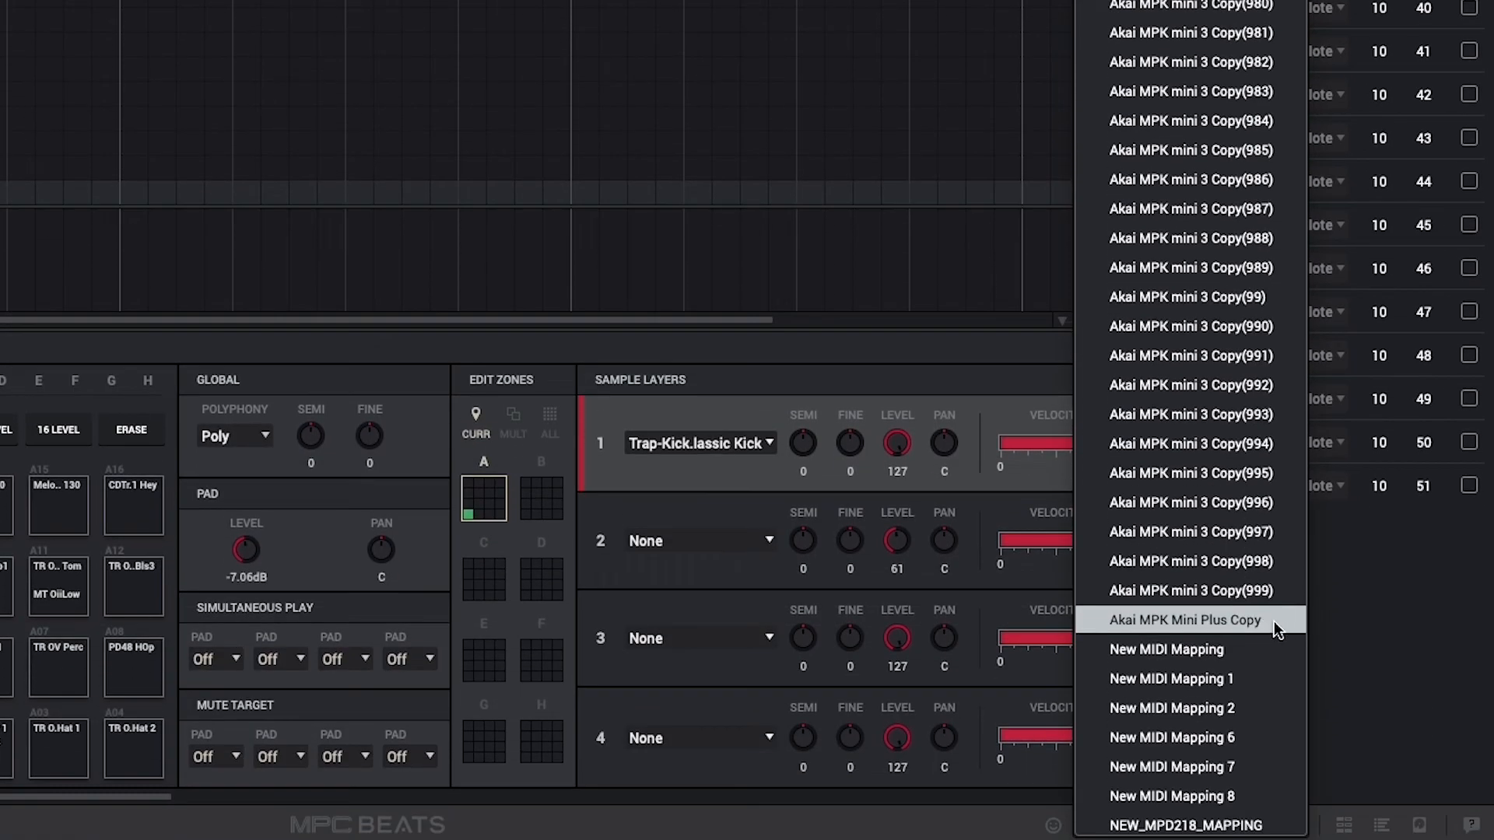
pyautogui.click(1186, 619)
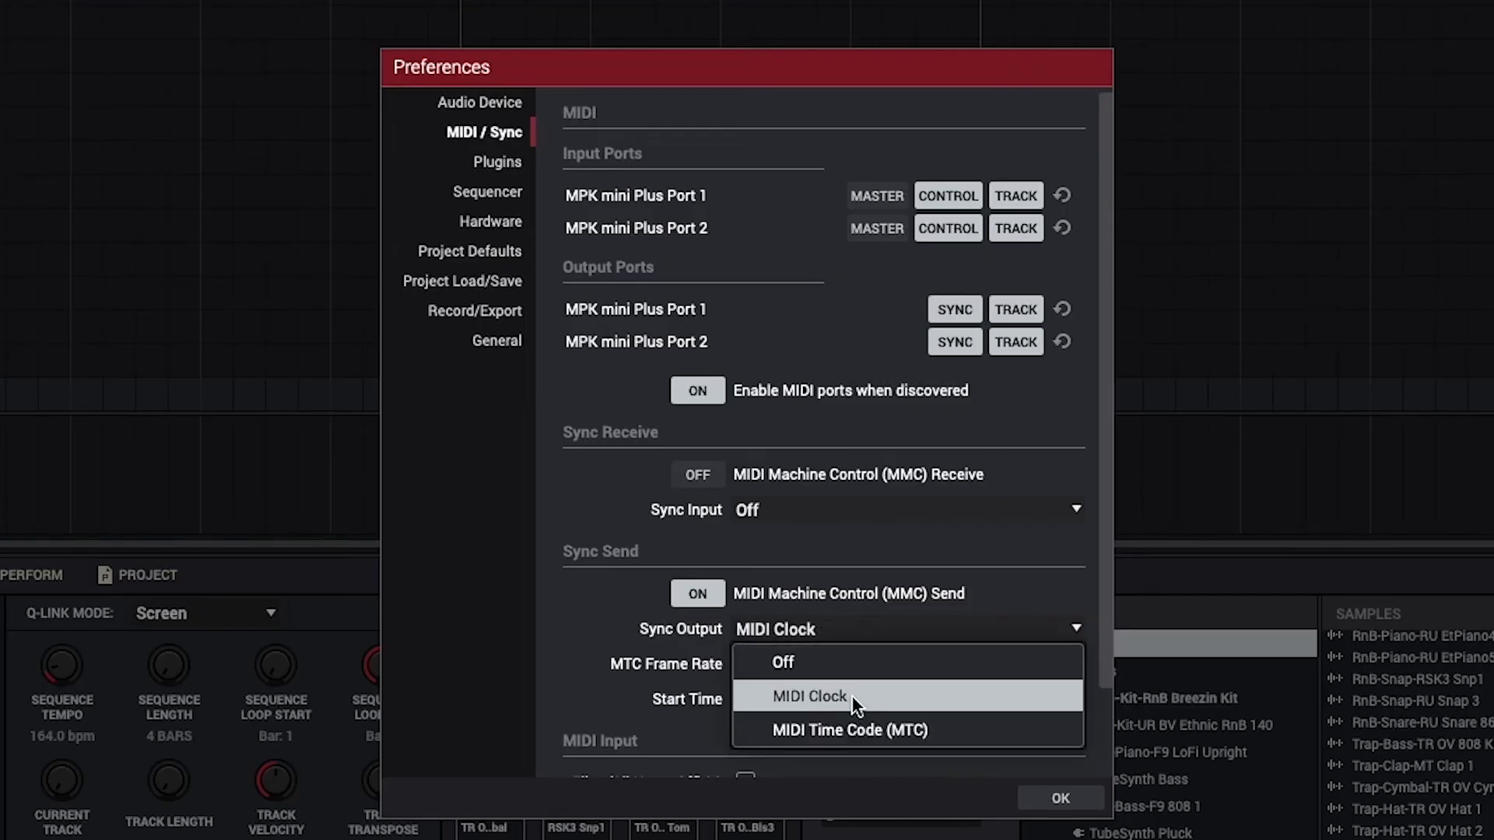
# Set Sync Output to MIDI Clock in the MIDI/Sync preferences
pyautogui.click(809, 695)
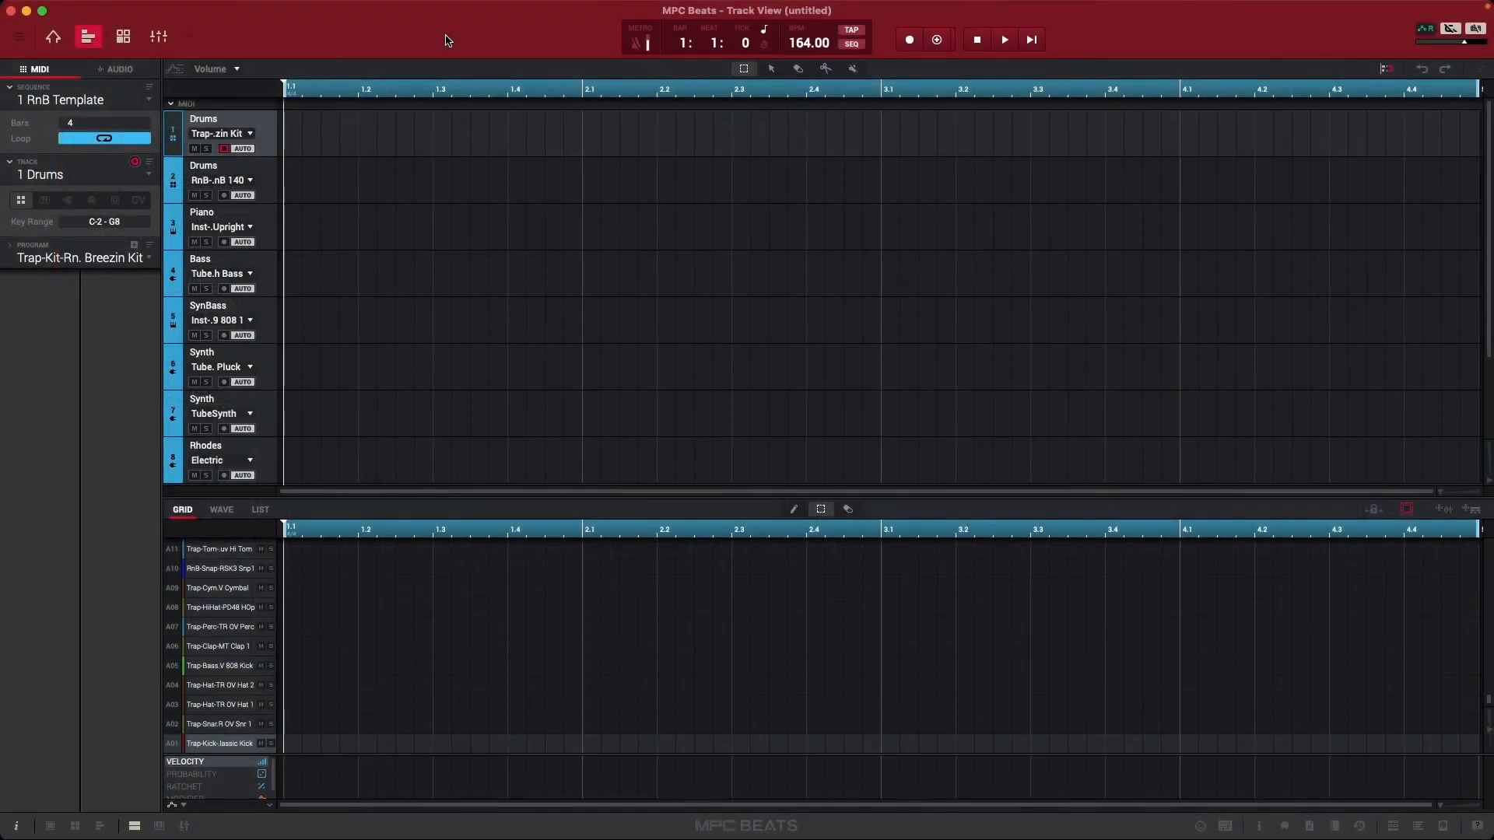
# Start playback of the RnB Template sequence from bar 1
pyautogui.click(1004, 39)
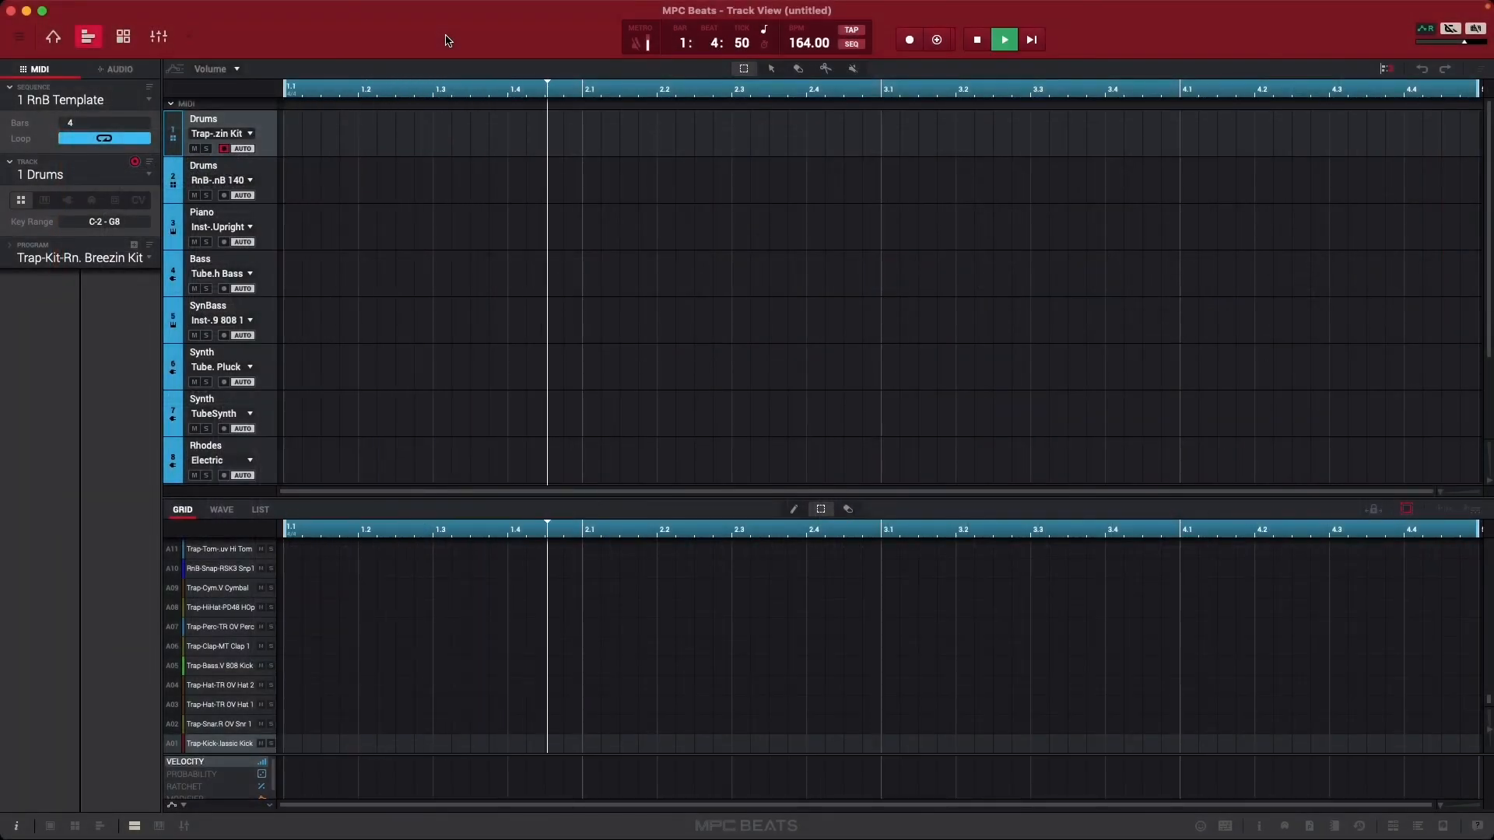